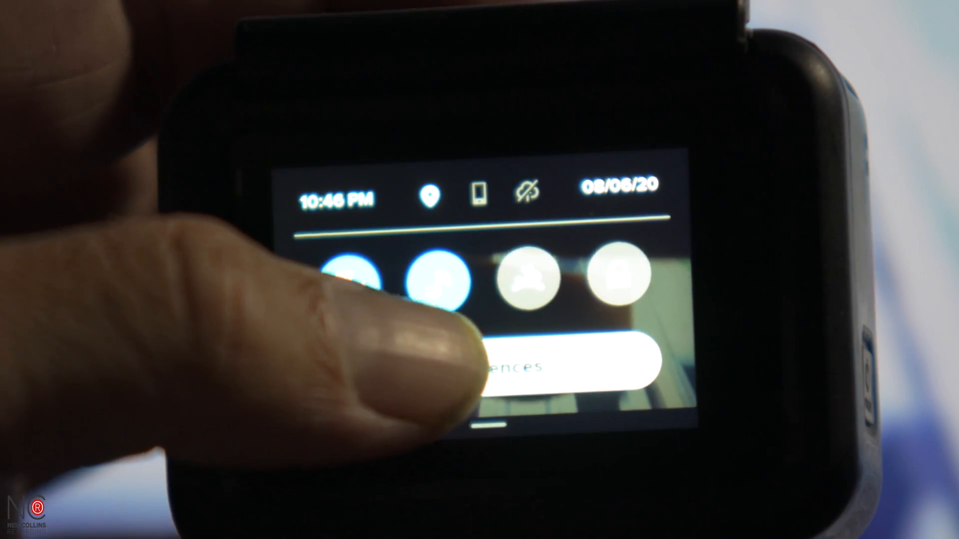
# Reach the HERO7's Connections preferences from the camera's Preferences menu.
pyautogui.click(551, 364)
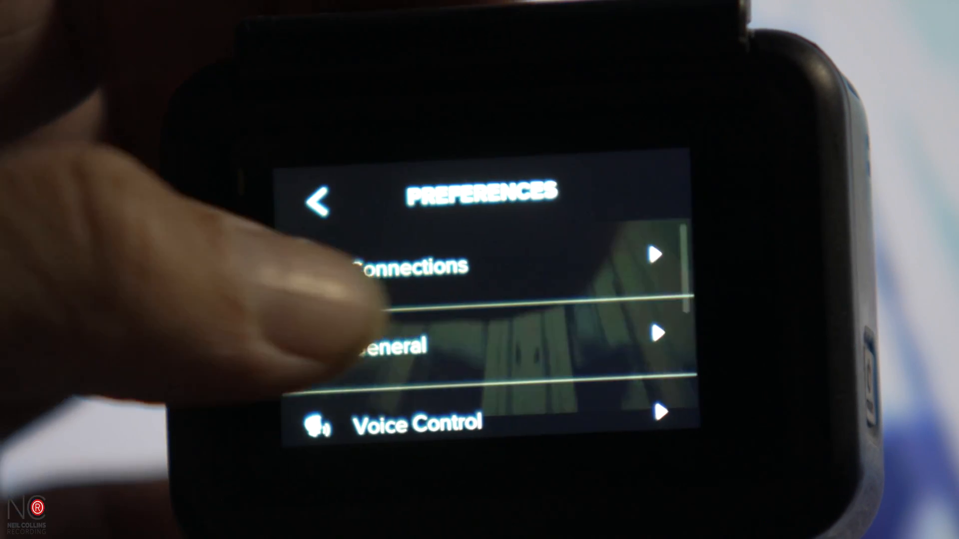
pyautogui.click(409, 266)
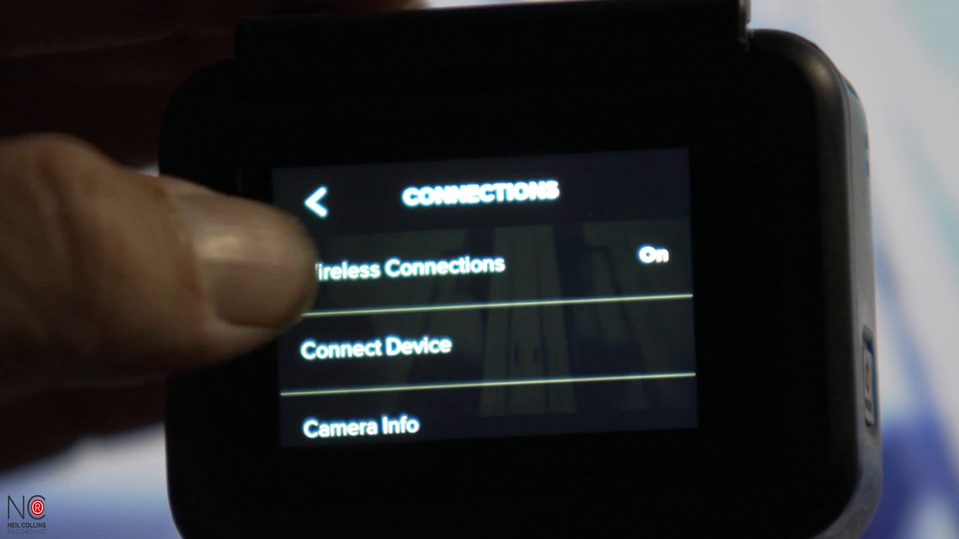
pyautogui.click(398, 263)
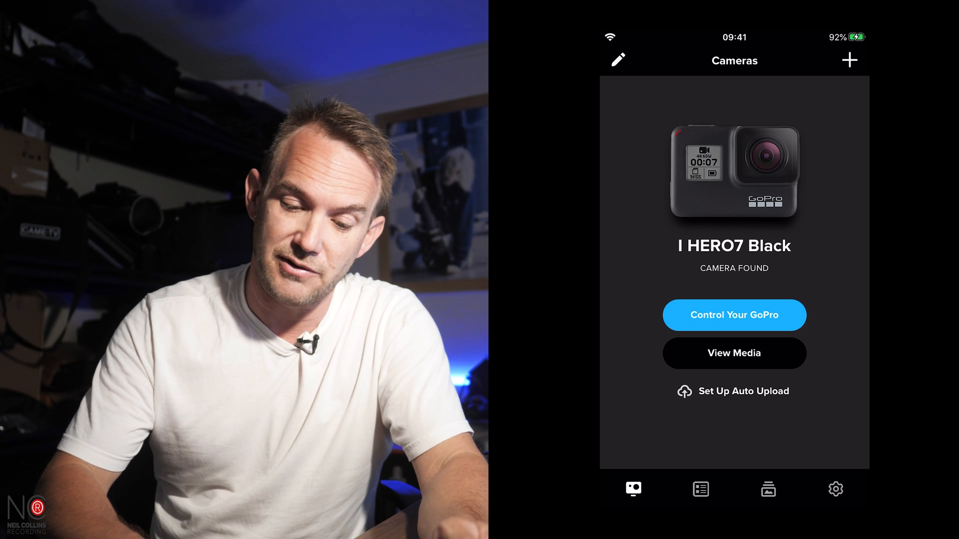
# Control the found HERO7 Black and join its Wi-Fi network to get the live preview.
pyautogui.click(734, 314)
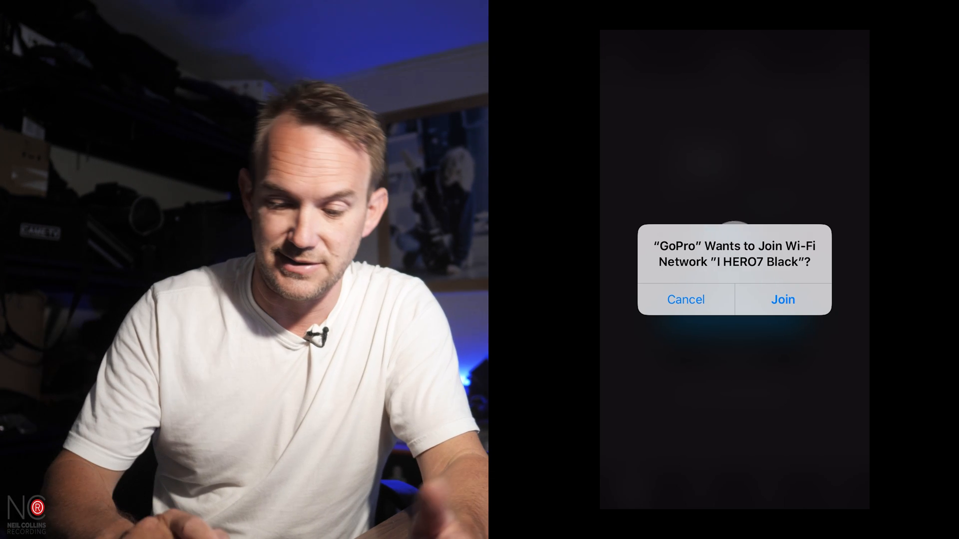
pyautogui.click(783, 298)
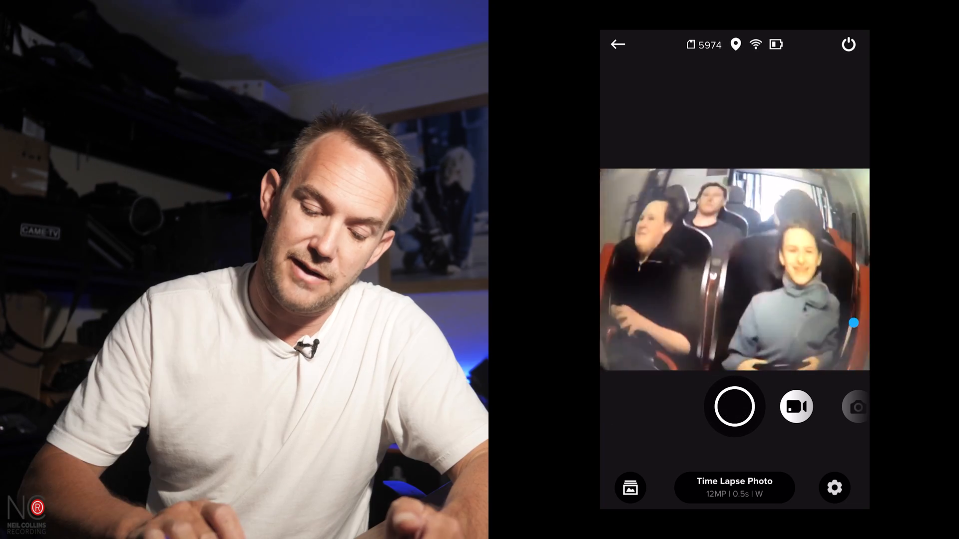
# Change the capture mode to TimeWarp Video at 1080 and 10x.
pyautogui.click(733, 487)
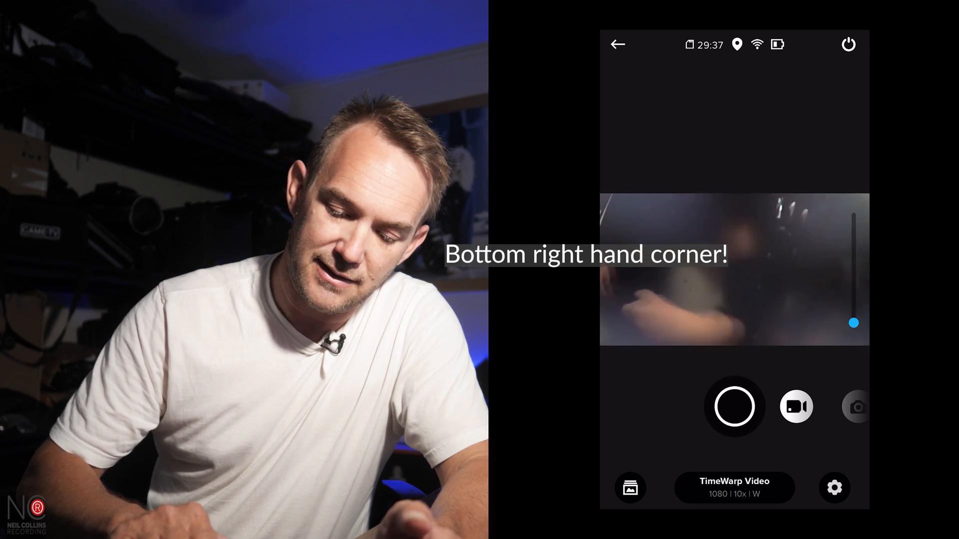
# Review the mode settings list down to the beep volume choices High, Medium, Low, Mute.
pyautogui.click(834, 488)
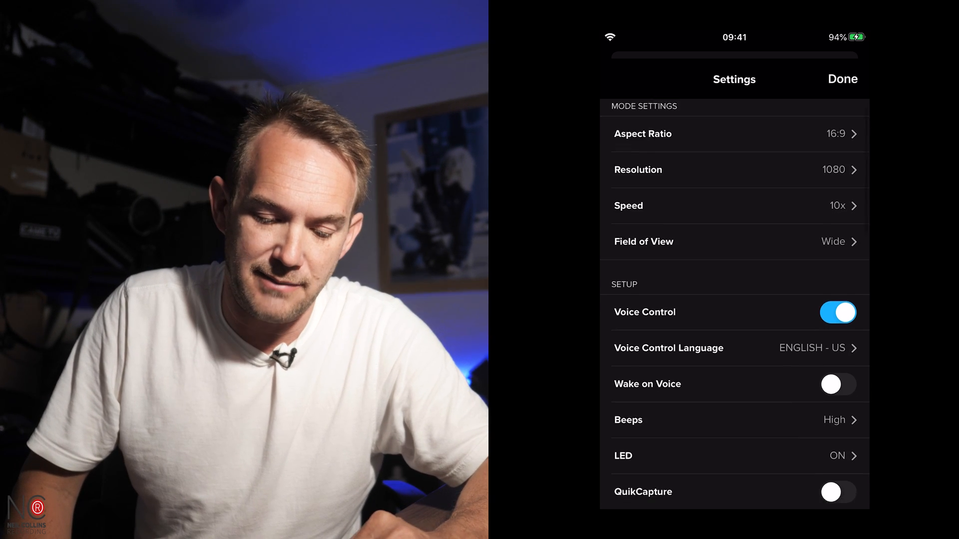
pyautogui.scroll(-3)
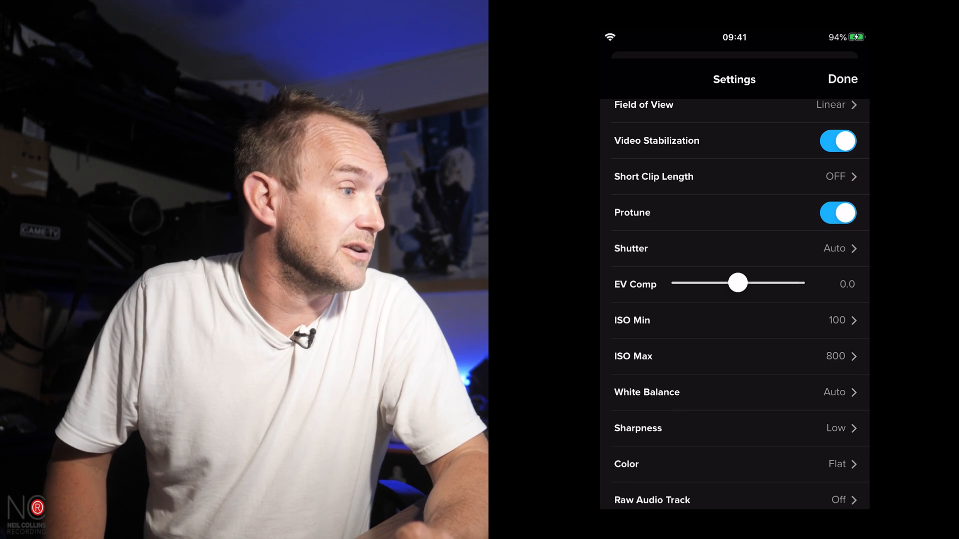
pyautogui.click(842, 78)
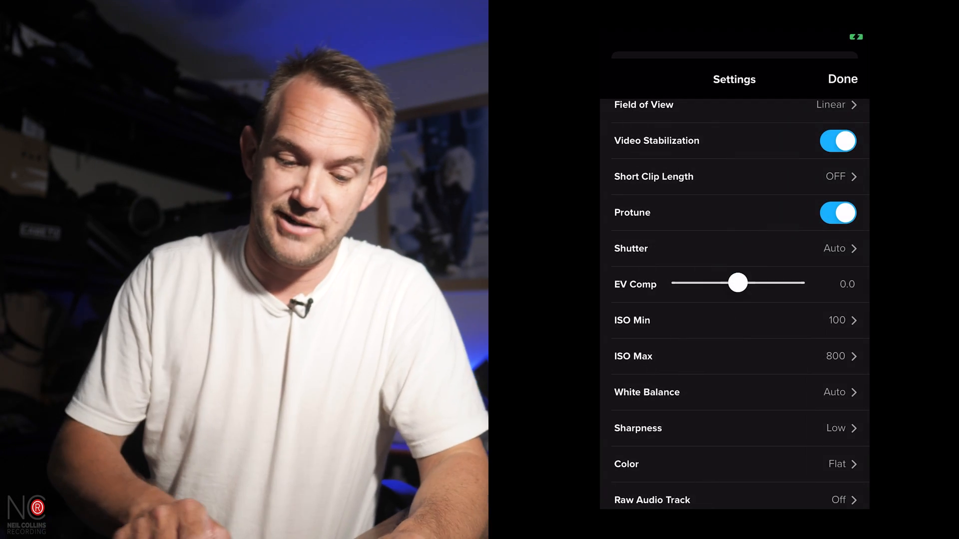
pyautogui.scroll(-3)
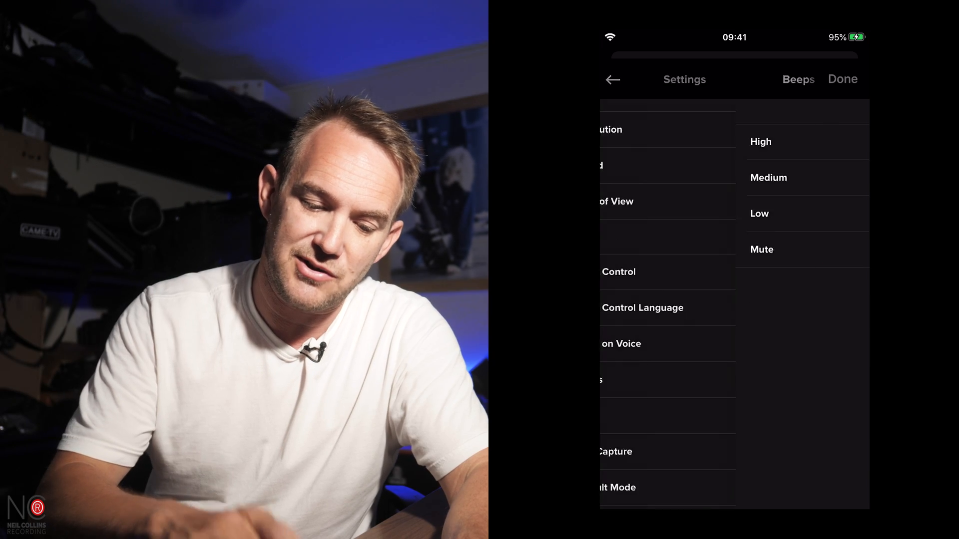
pyautogui.click(762, 141)
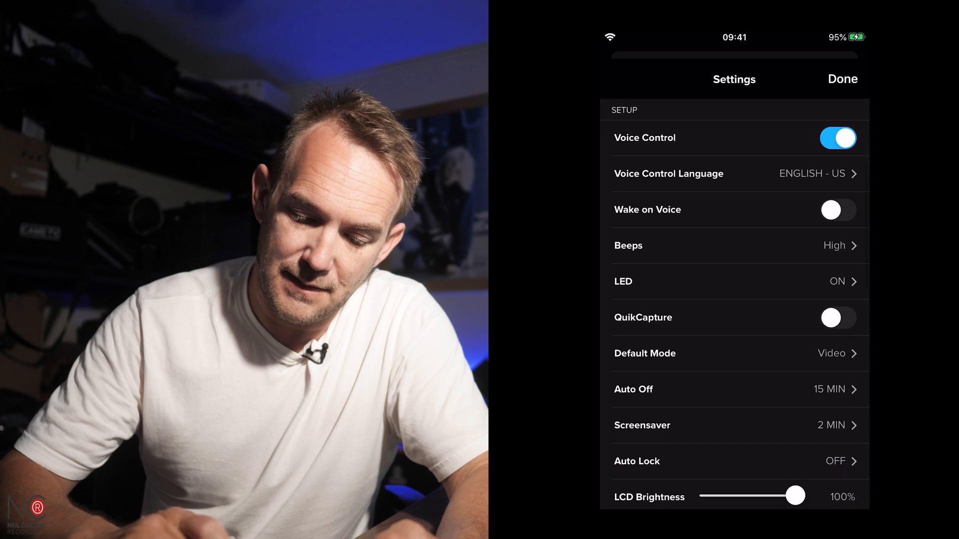
# Switch QuikCapture on and move down to the orientation setting.
pyautogui.click(837, 318)
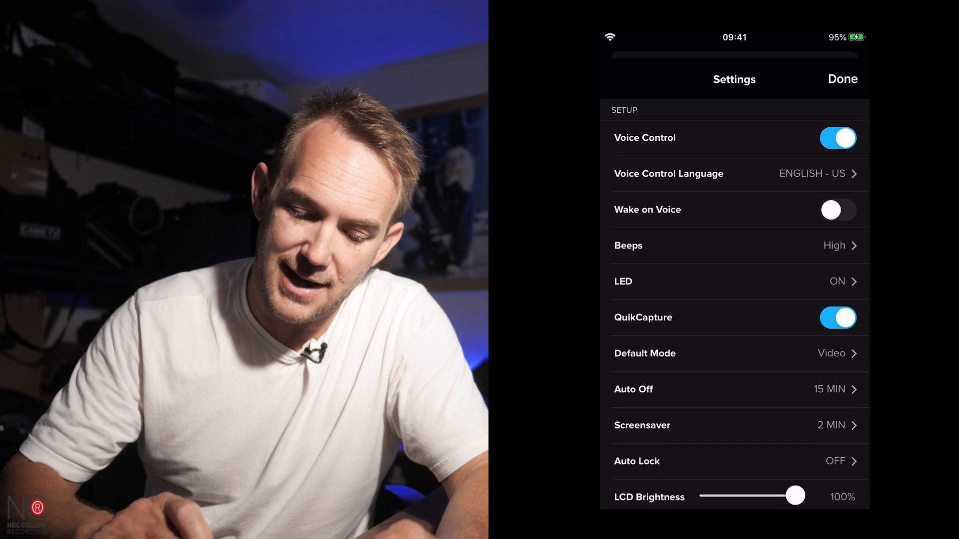
pyautogui.scroll(-3)
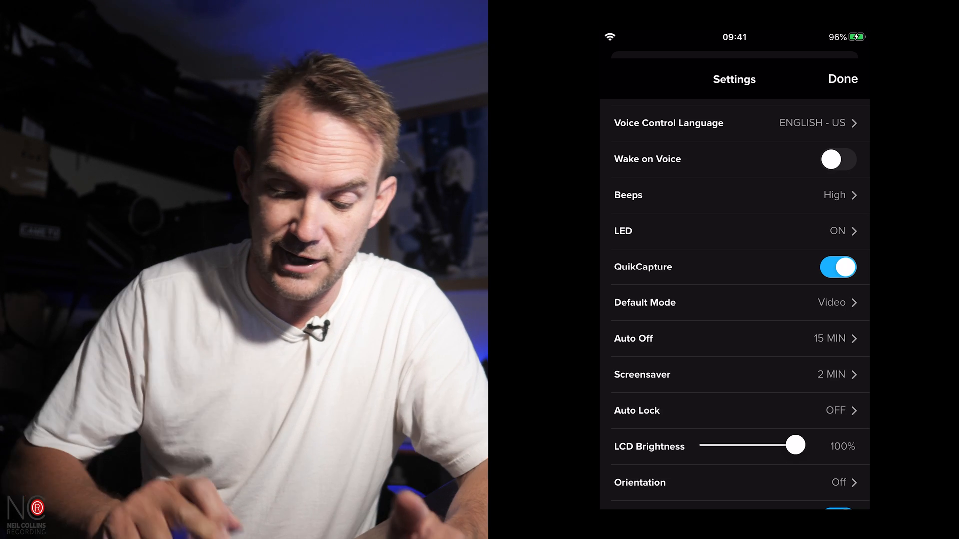
# Keep Video as the default mode and bring up the screensaver timeout choices.
pyautogui.click(645, 303)
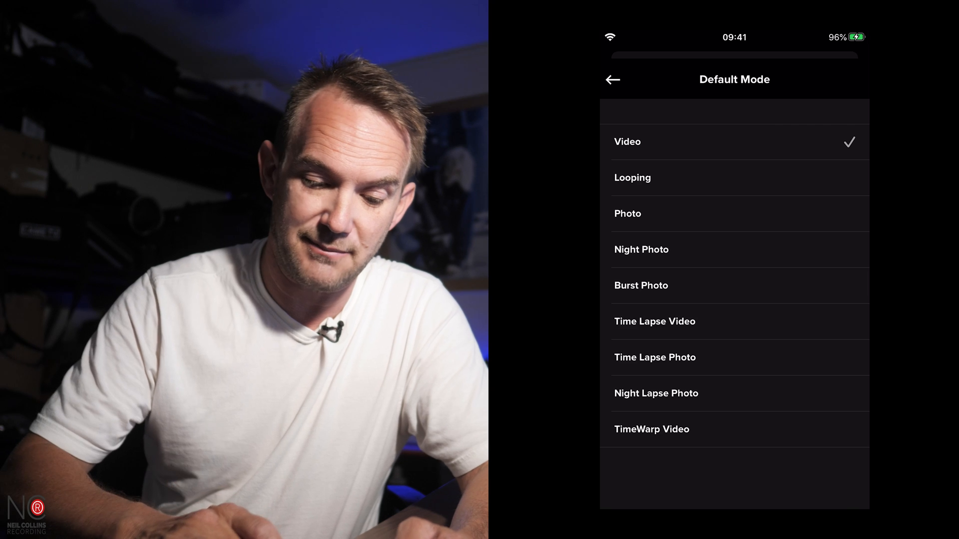
pyautogui.click(613, 80)
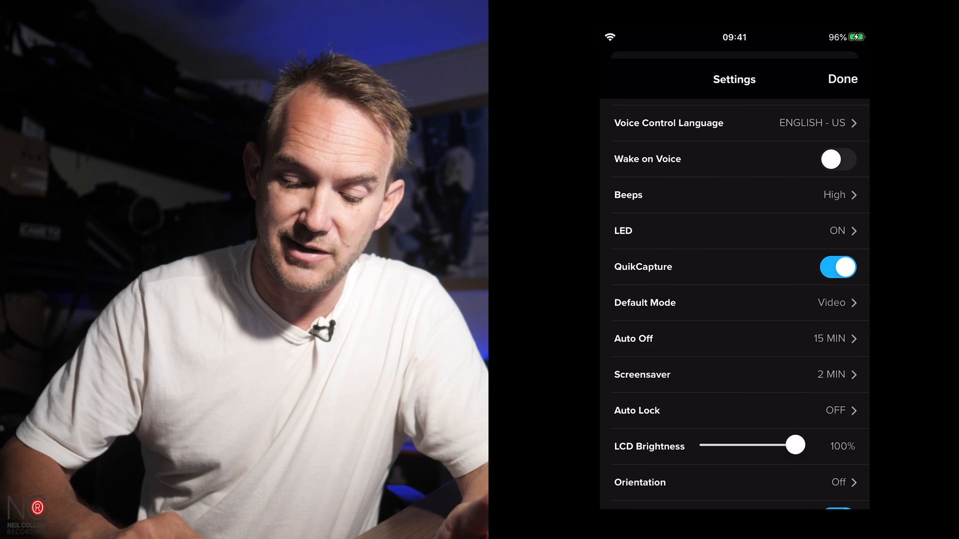
pyautogui.click(633, 339)
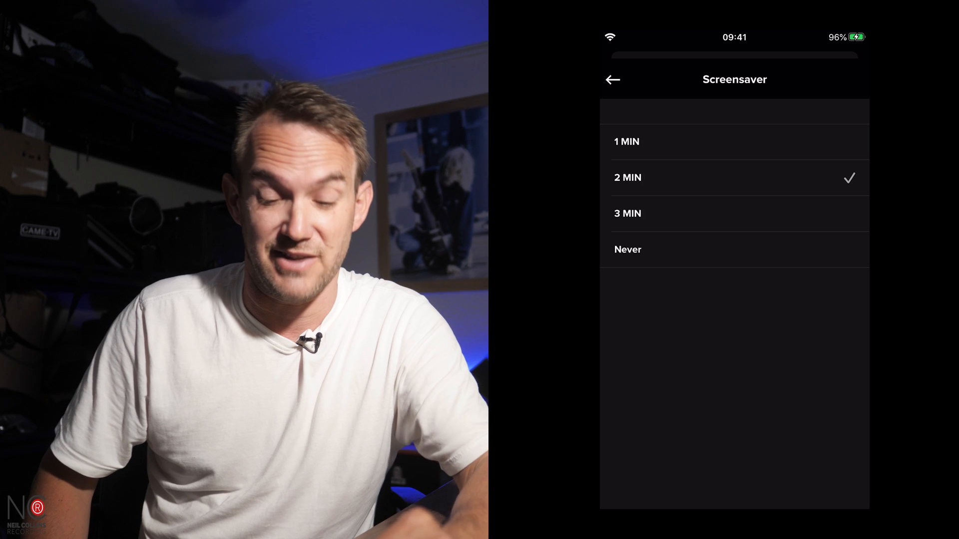
# Keep the 2 MIN screensaver and try LCD brightness at 80% and 10% before restoring 100%.
pyautogui.click(612, 80)
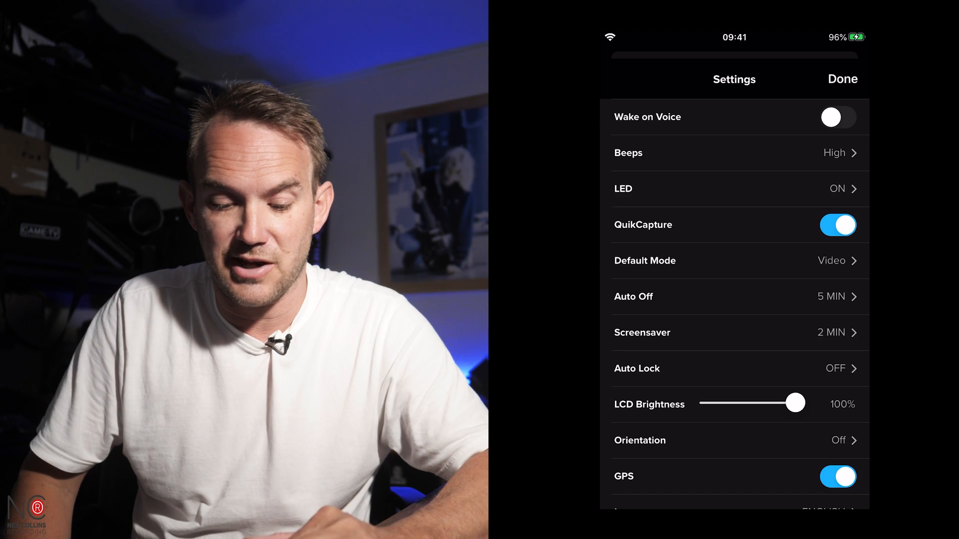
pyautogui.moveTo(796, 403); pyautogui.dragTo(777, 403)
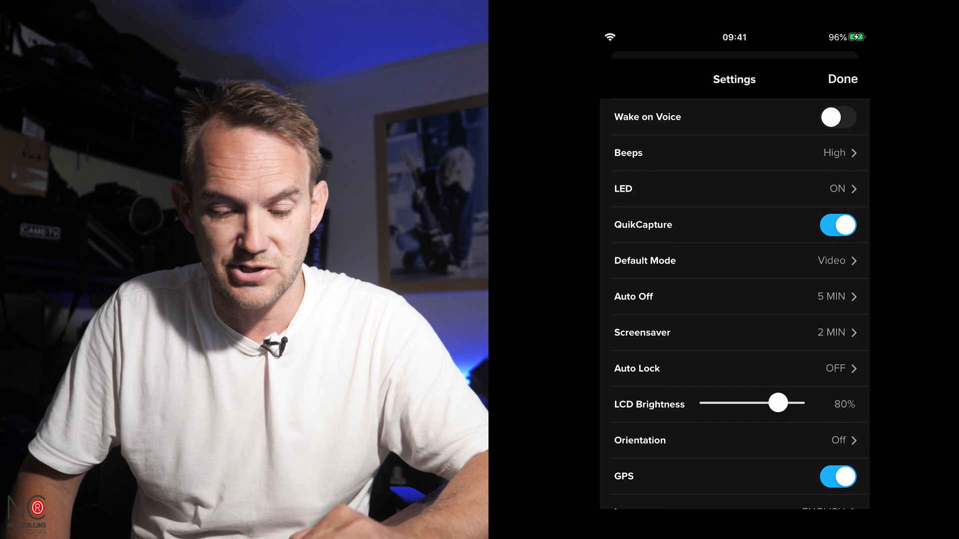
pyautogui.moveTo(778, 403); pyautogui.dragTo(717, 403)
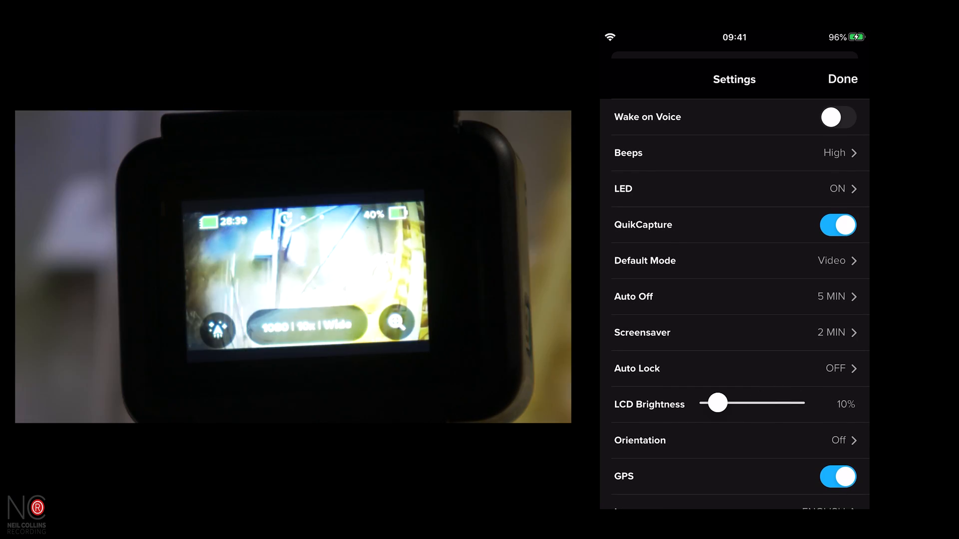
pyautogui.moveTo(717, 403); pyautogui.dragTo(777, 403)
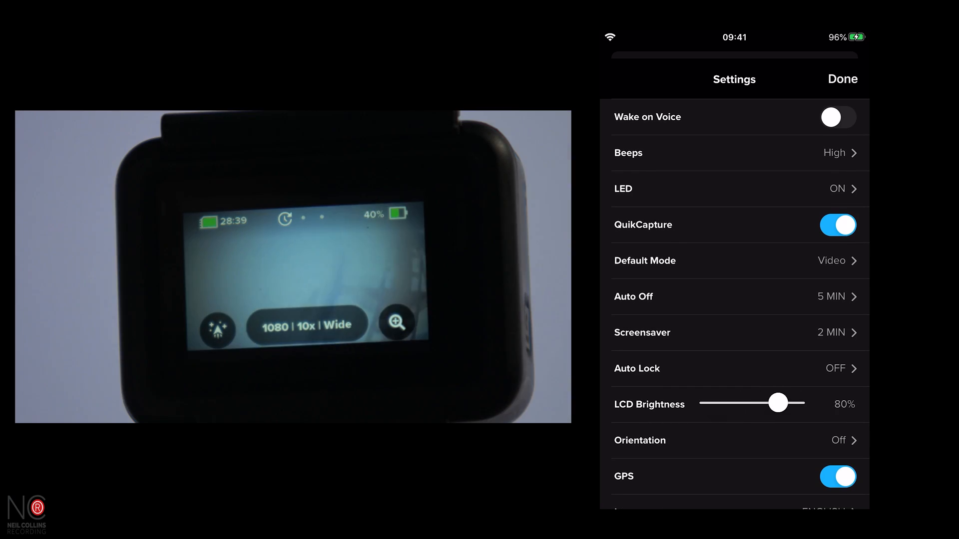
pyautogui.moveTo(777, 402); pyautogui.dragTo(796, 402)
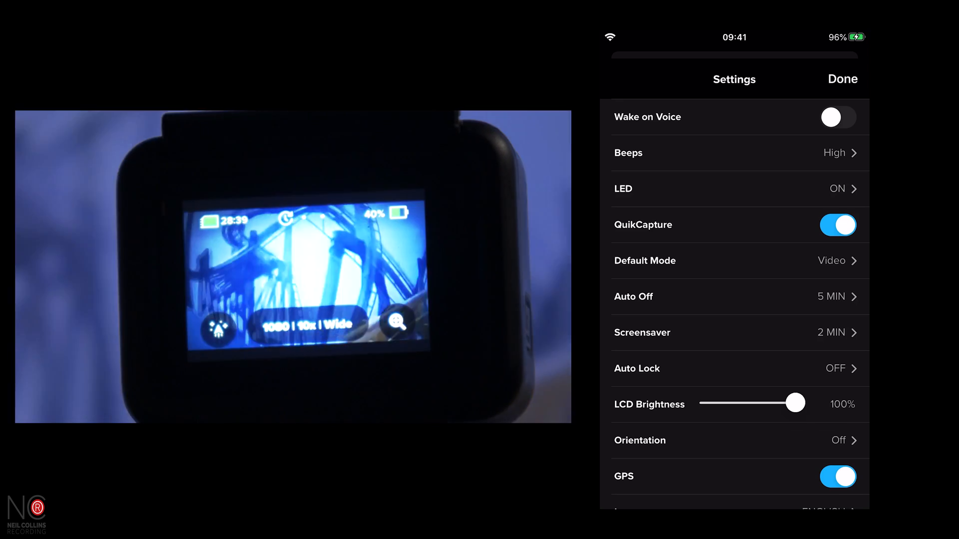
pyautogui.click(640, 440)
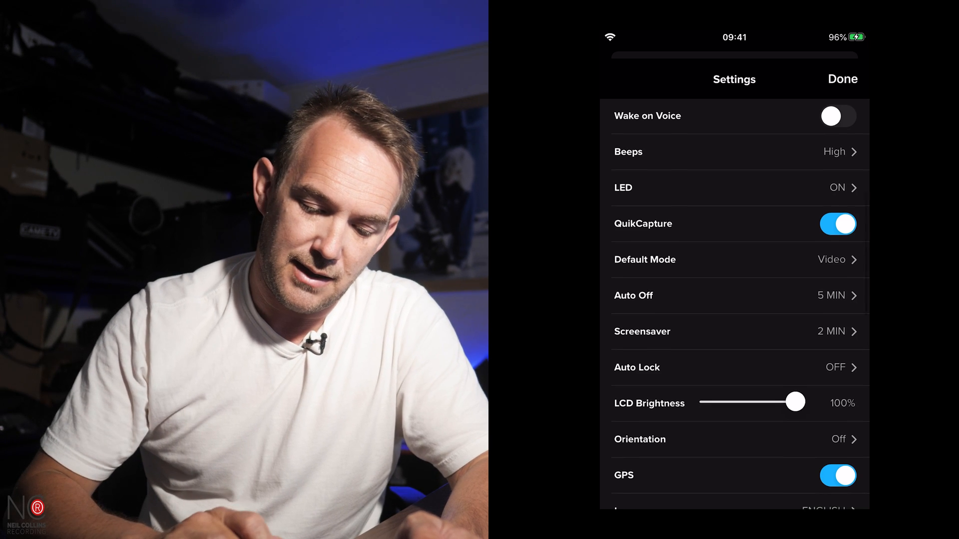
# Keep NTSC video format and Most Compatible compression, reaching the delete and camera info options.
pyautogui.scroll(-3)
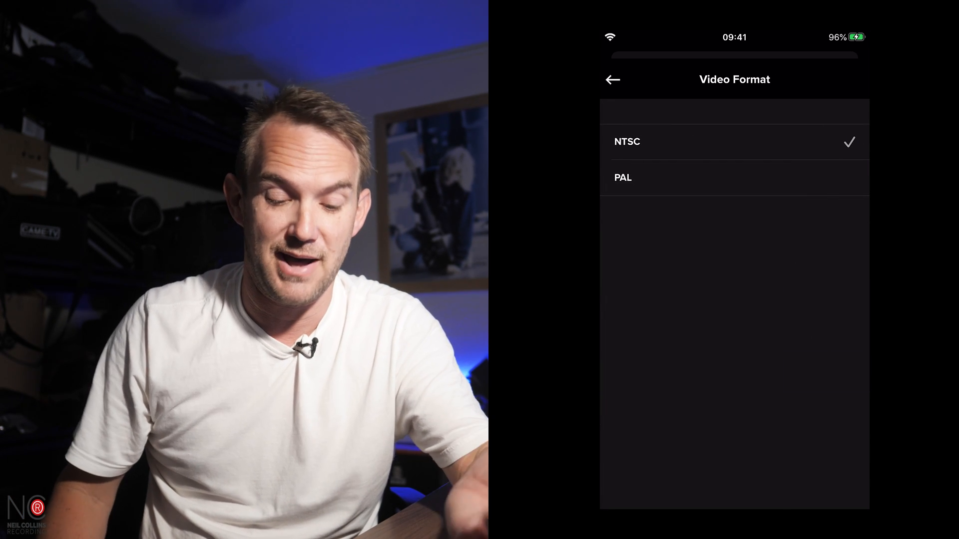
pyautogui.click(612, 80)
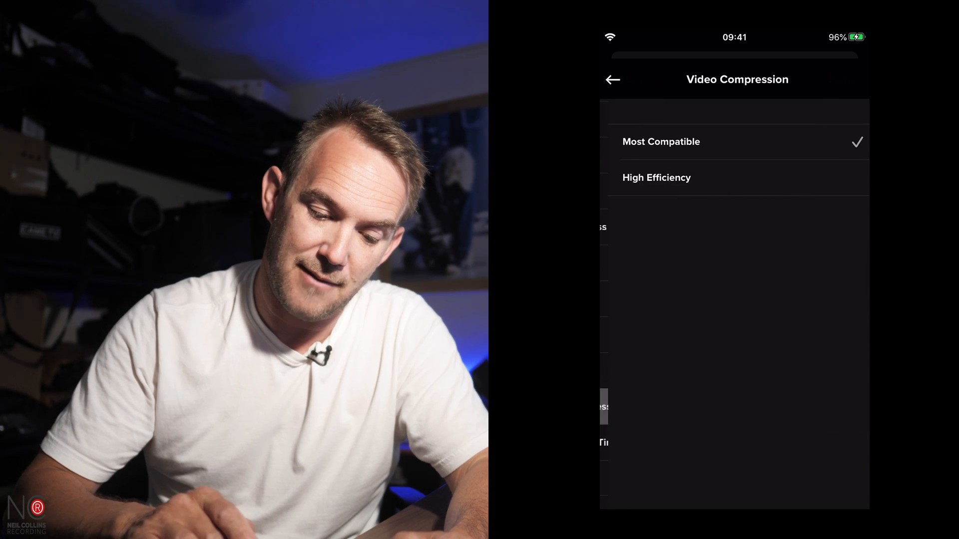
pyautogui.click(612, 80)
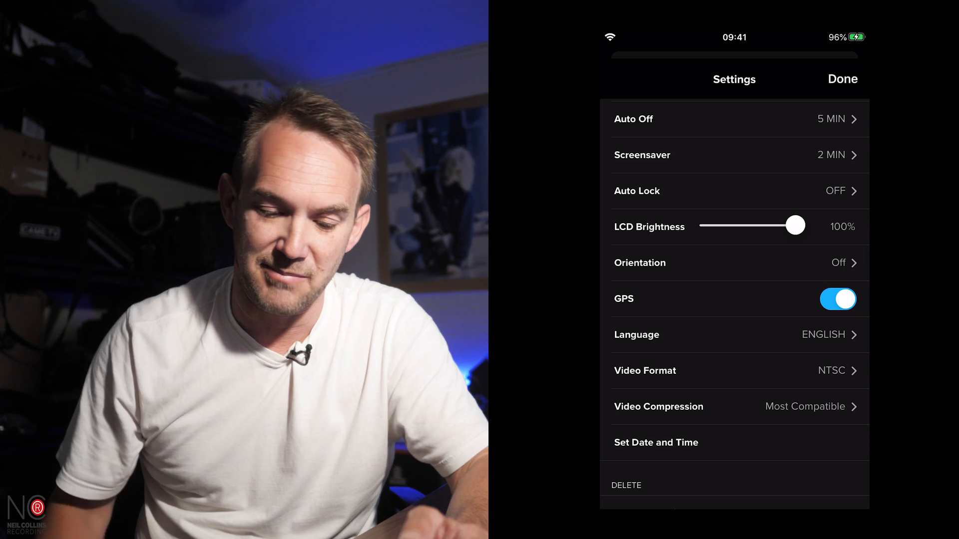
pyautogui.scroll(-3)
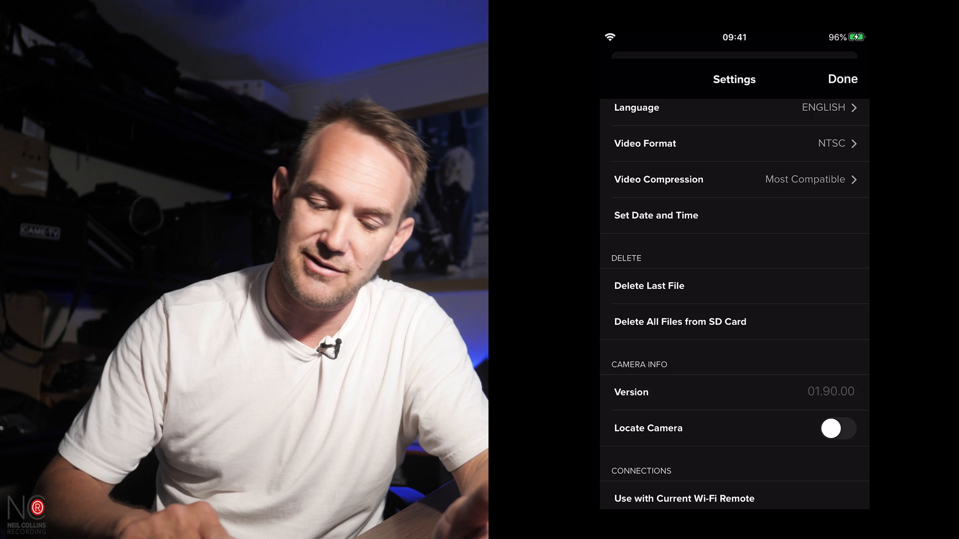
# Toggle Locate Camera on briefly and back off, with firmware 01.90.00 shown.
pyautogui.click(838, 429)
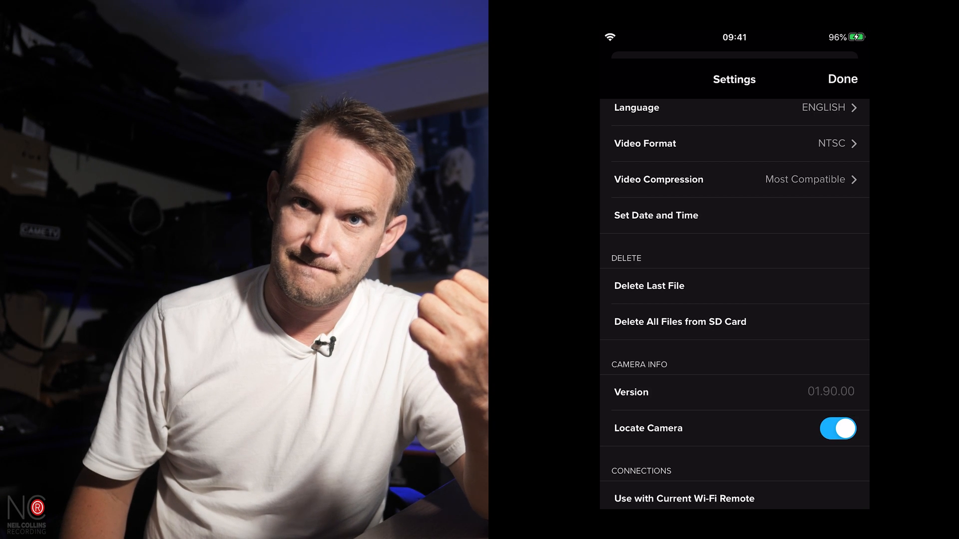
pyautogui.click(837, 429)
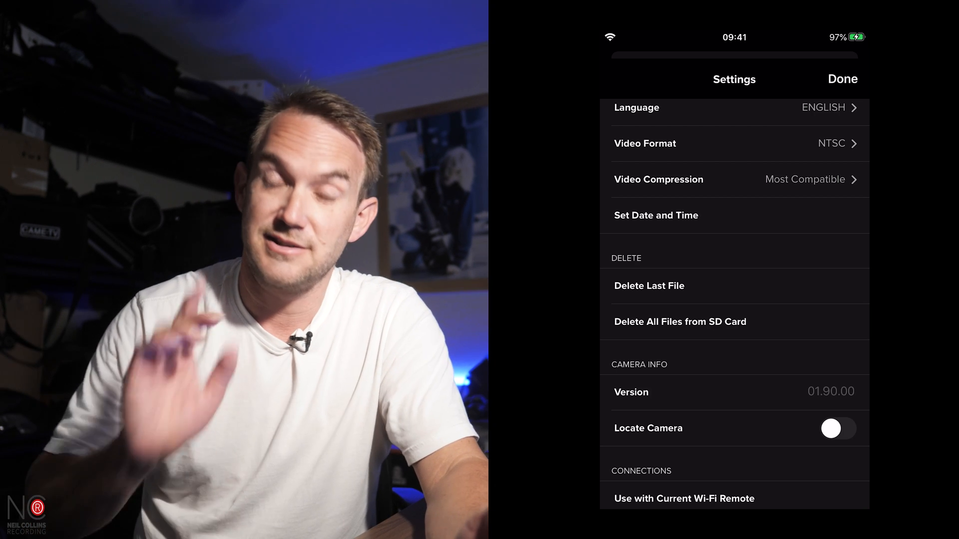
# Check the 37% battery and SD card status, then return to the live preview.
pyautogui.scroll(-3)
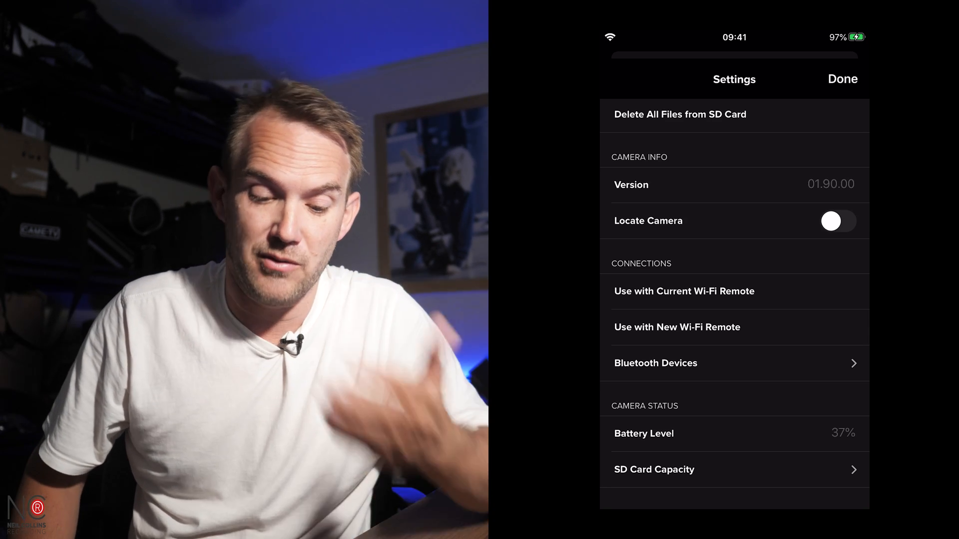
pyautogui.click(842, 79)
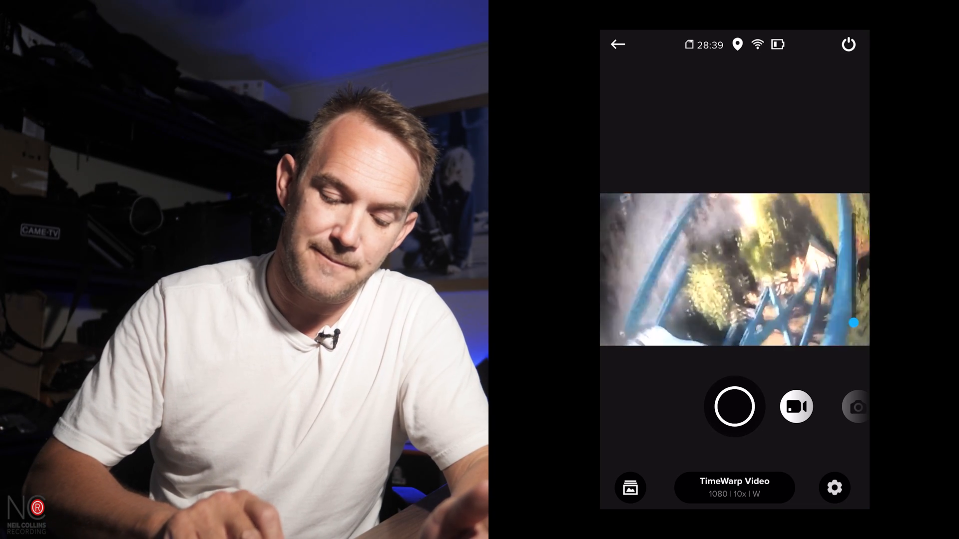
# Review TimeWarp's aspect ratio and resolution choices, keeping 16:9 and 1080.
pyautogui.click(735, 488)
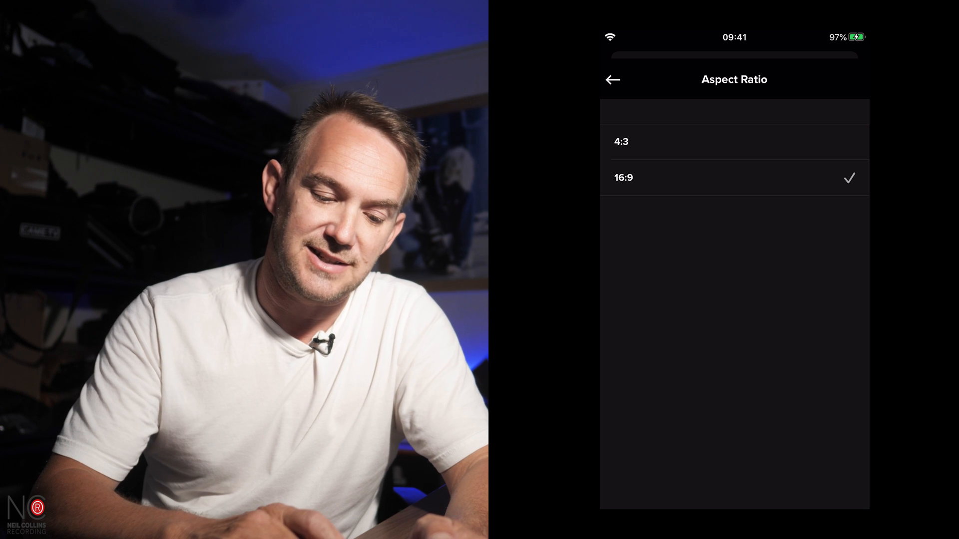
pyautogui.click(612, 79)
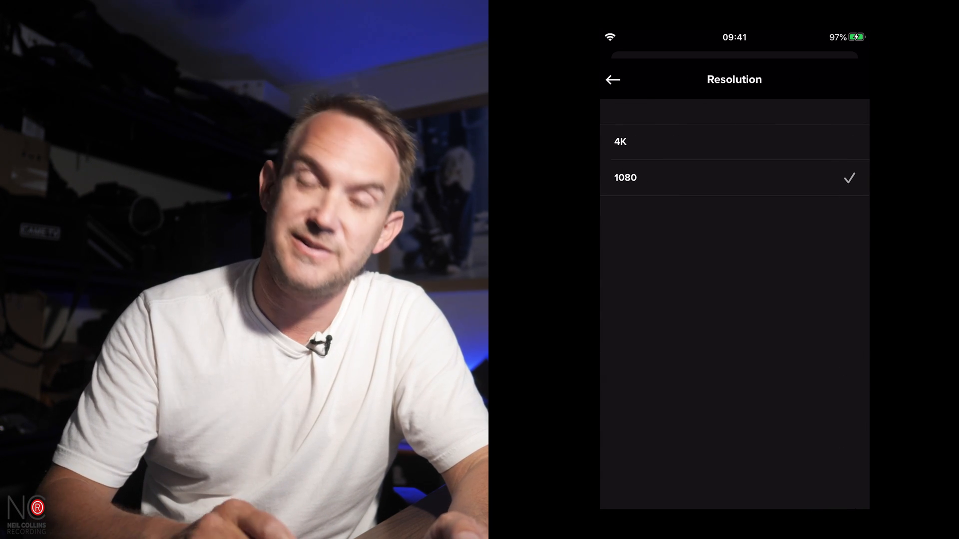
pyautogui.click(613, 80)
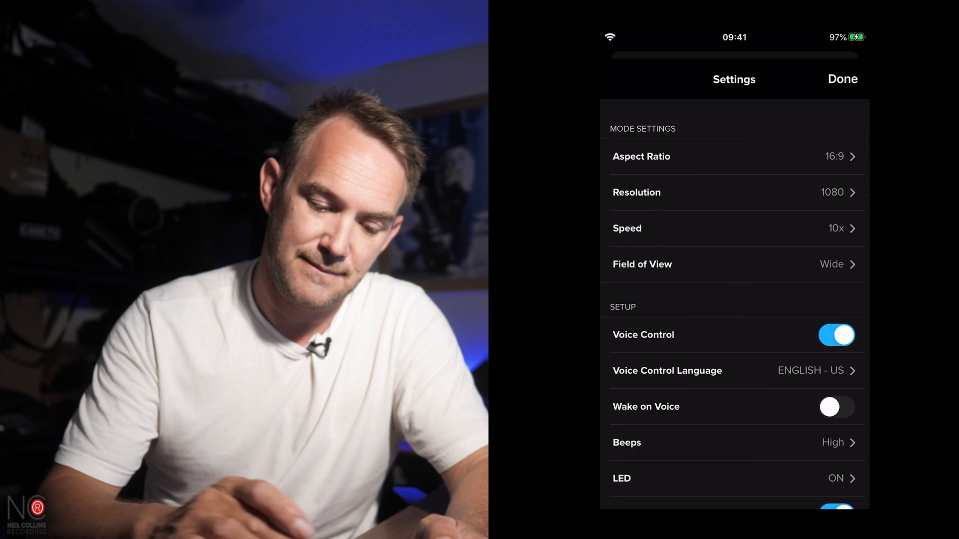
# Review the speed and field of view choices, keeping 10x and Wide.
pyautogui.click(735, 227)
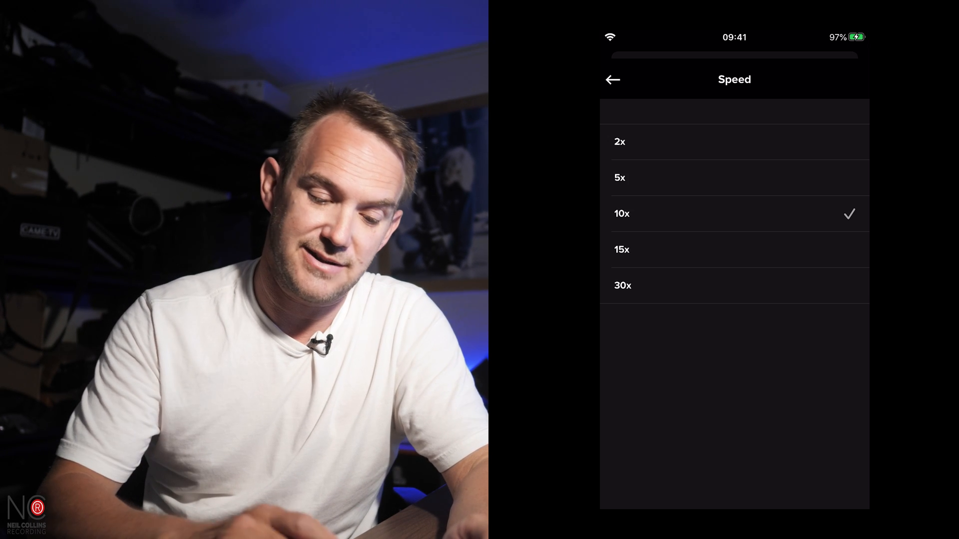
pyautogui.click(613, 80)
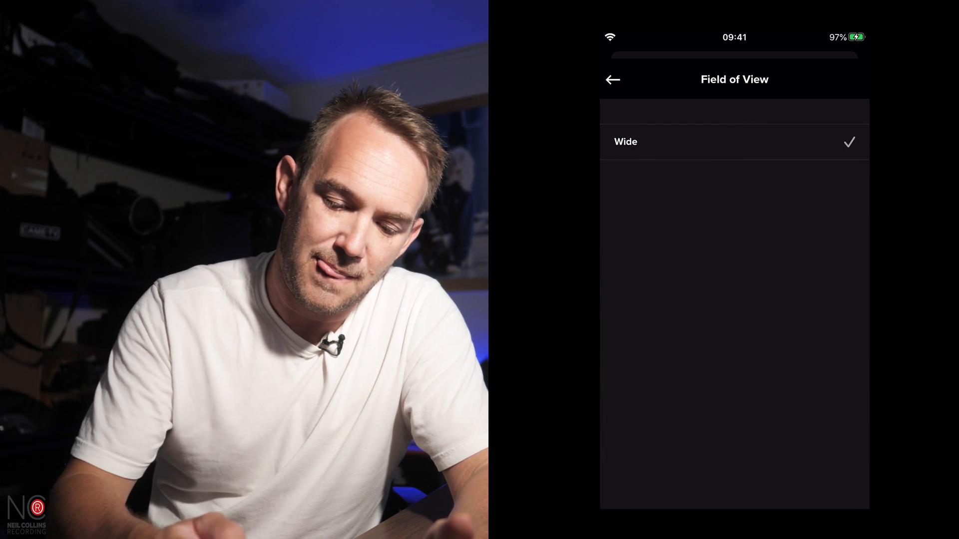
pyautogui.click(612, 80)
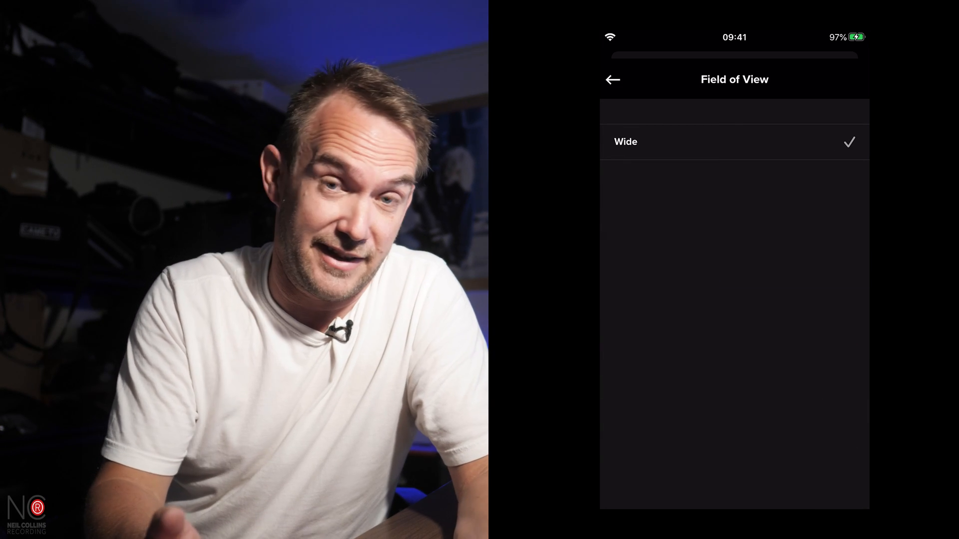
pyautogui.click(612, 79)
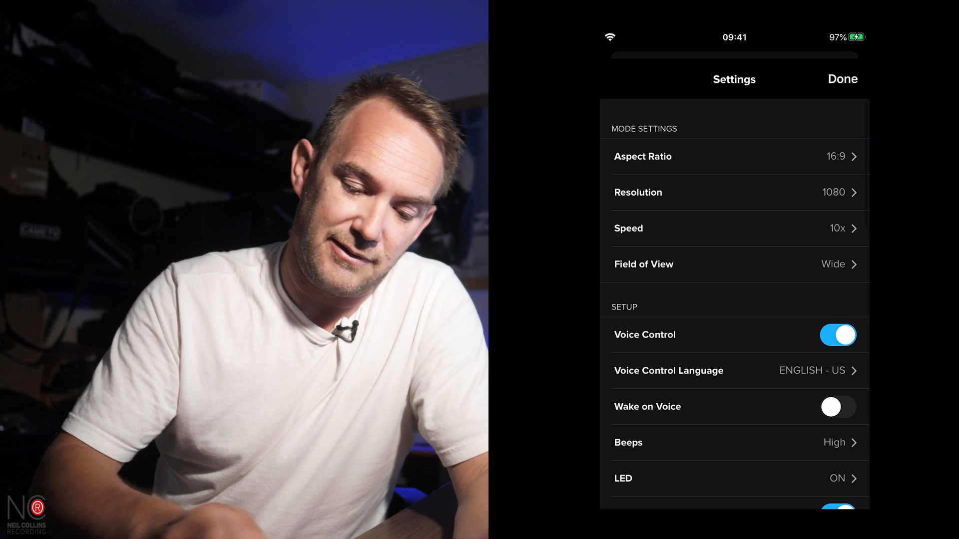
# Switch to Time Lapse Video mode and keep its 5-second interval and Wide field of view.
pyautogui.click(843, 79)
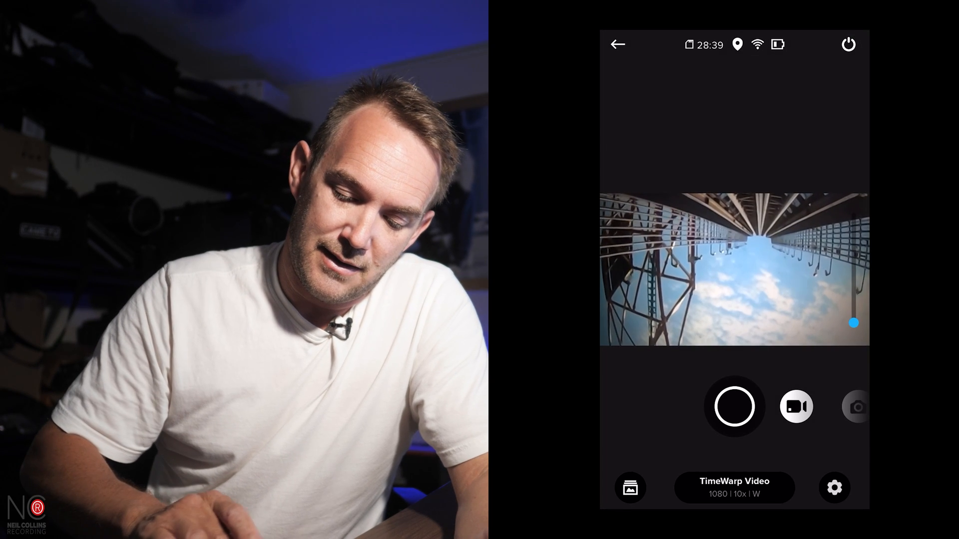
pyautogui.click(733, 487)
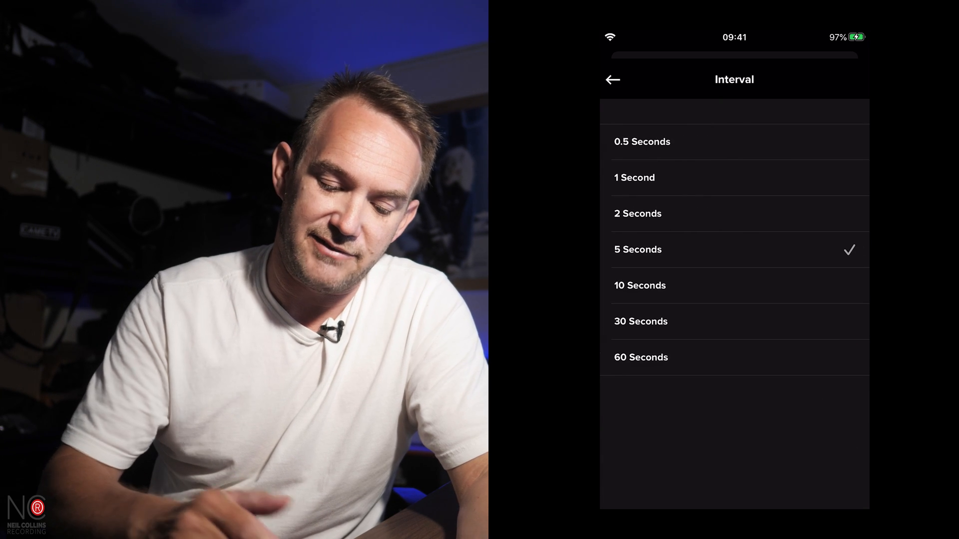
pyautogui.click(613, 79)
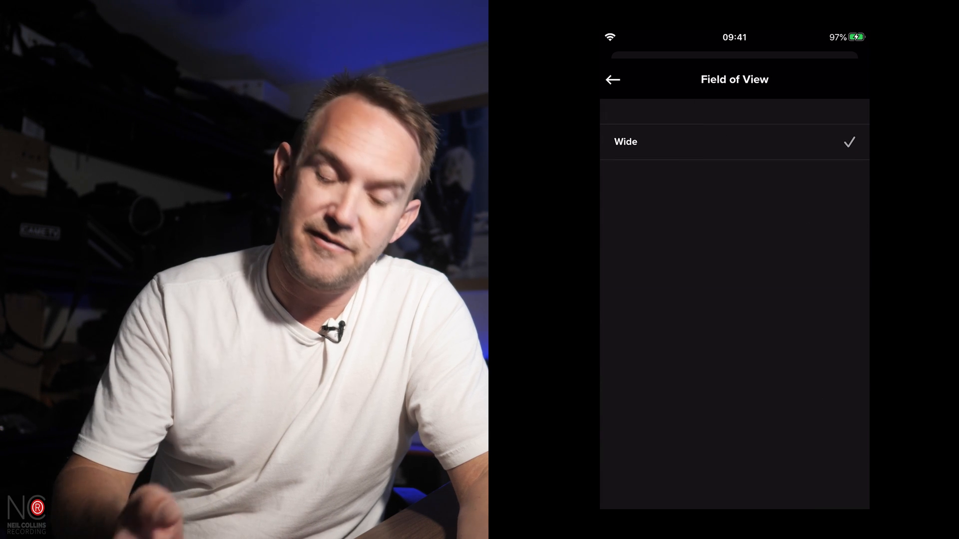
pyautogui.click(613, 79)
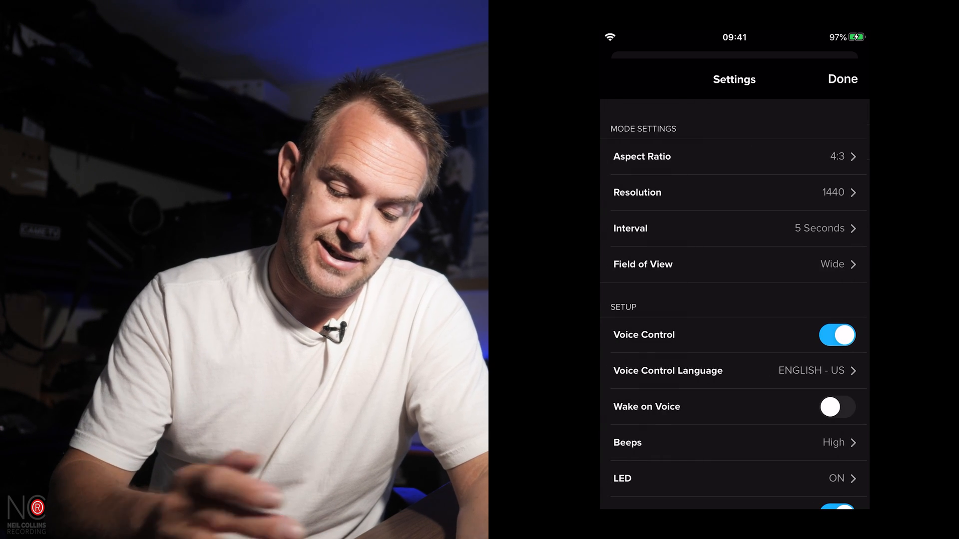
pyautogui.click(843, 79)
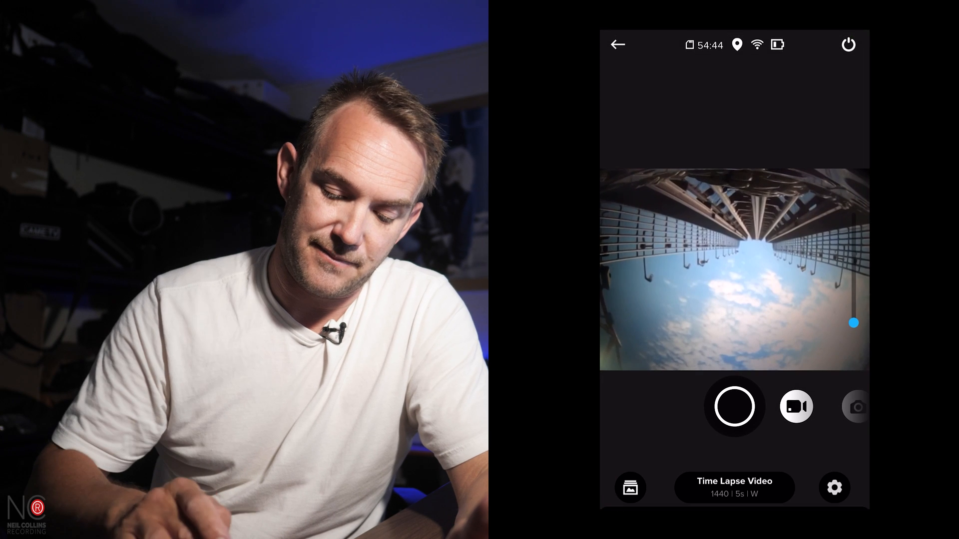
# Switch to Time Lapse Photo mode and keep its 0.5-second interval and 12MP Wide.
pyautogui.click(734, 488)
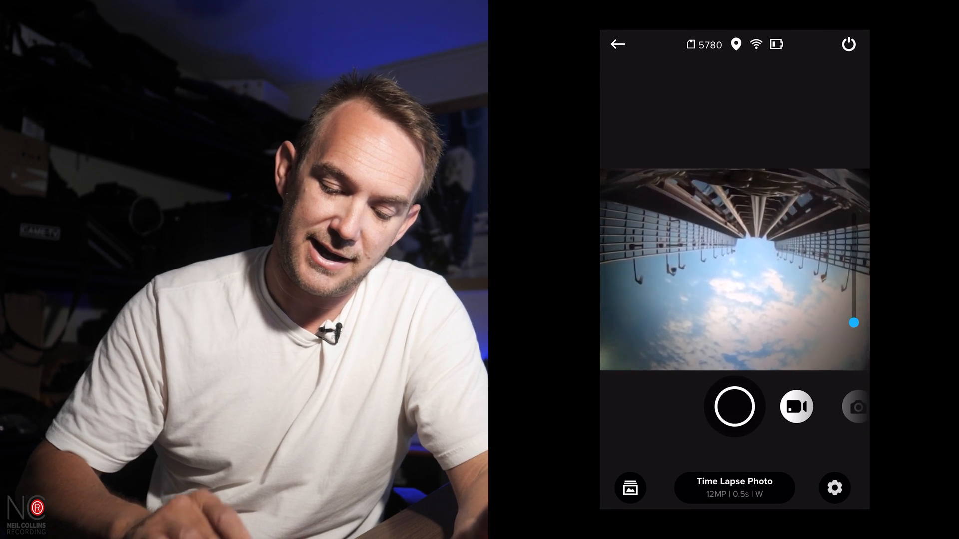
pyautogui.click(834, 488)
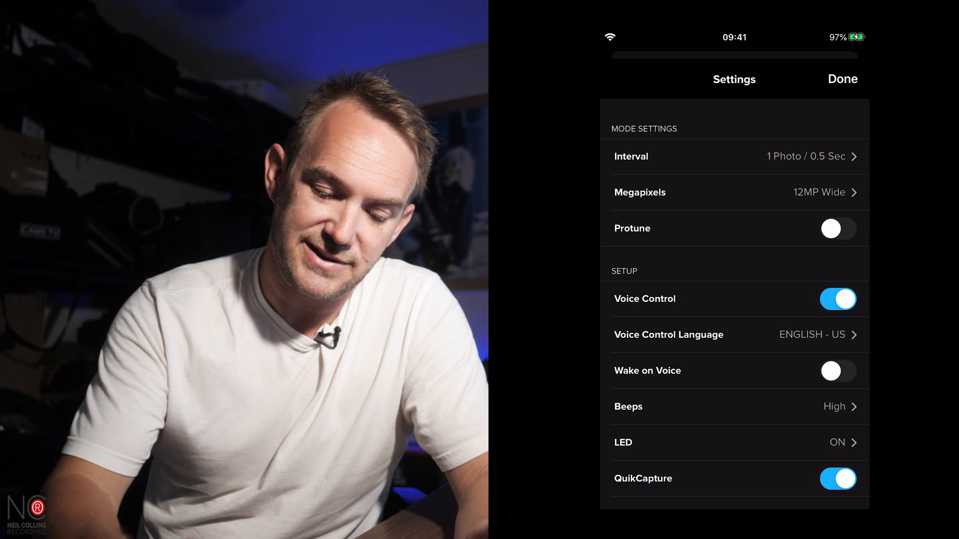
pyautogui.click(734, 157)
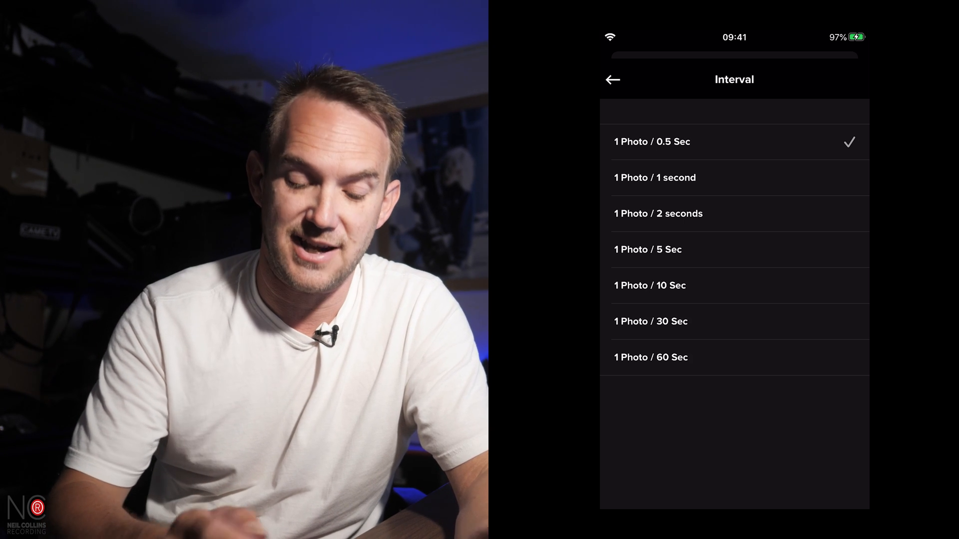
pyautogui.click(612, 80)
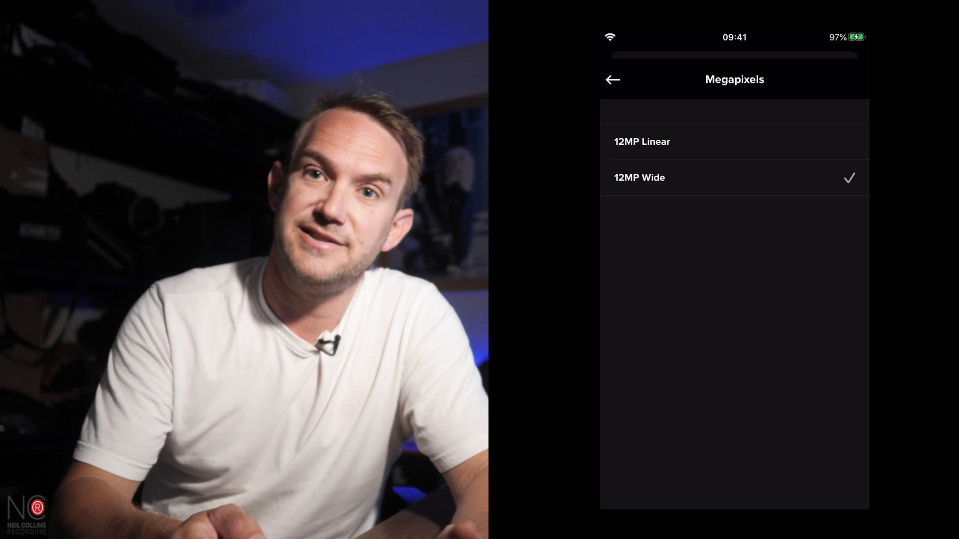
pyautogui.click(612, 80)
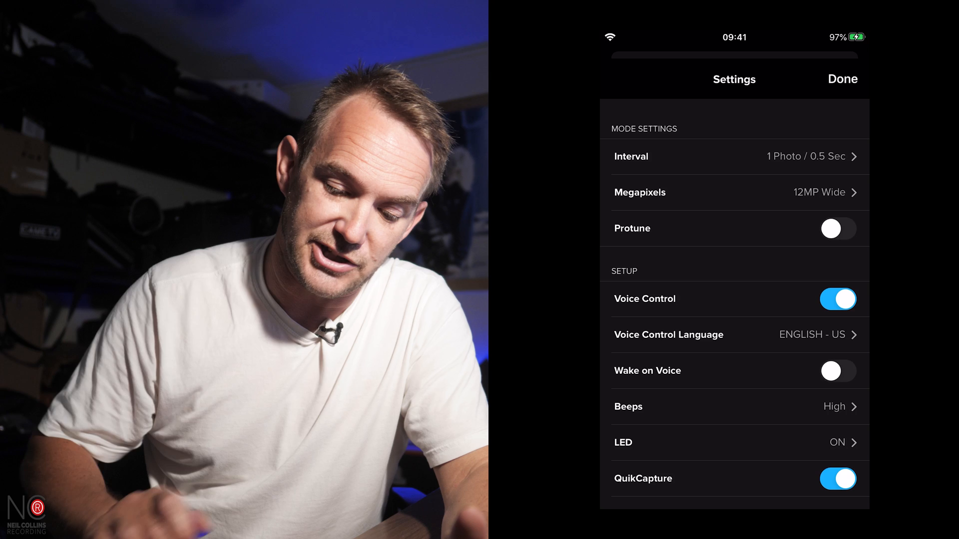
# Turn on Protune for Time Lapse Photo and keep ISO Min at 100.
pyautogui.click(837, 227)
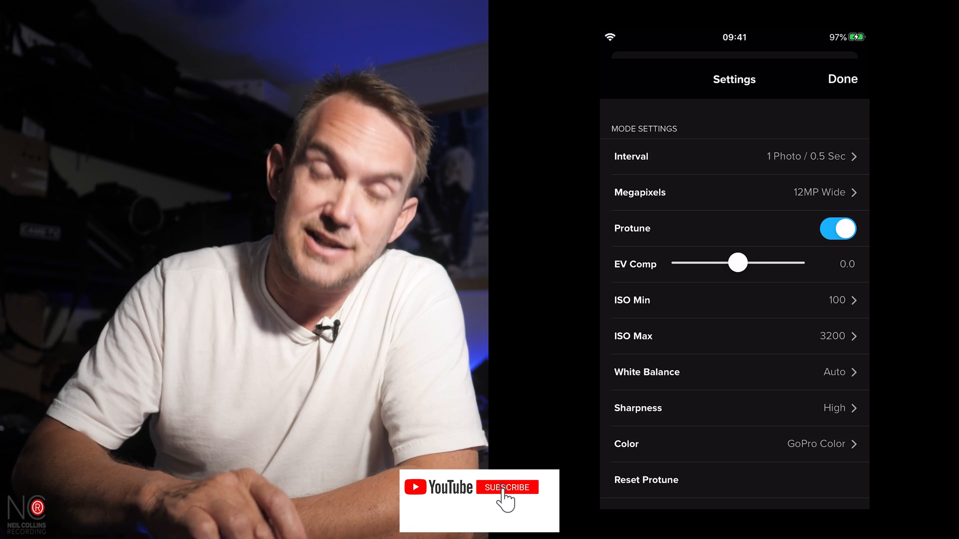
pyautogui.click(505, 487)
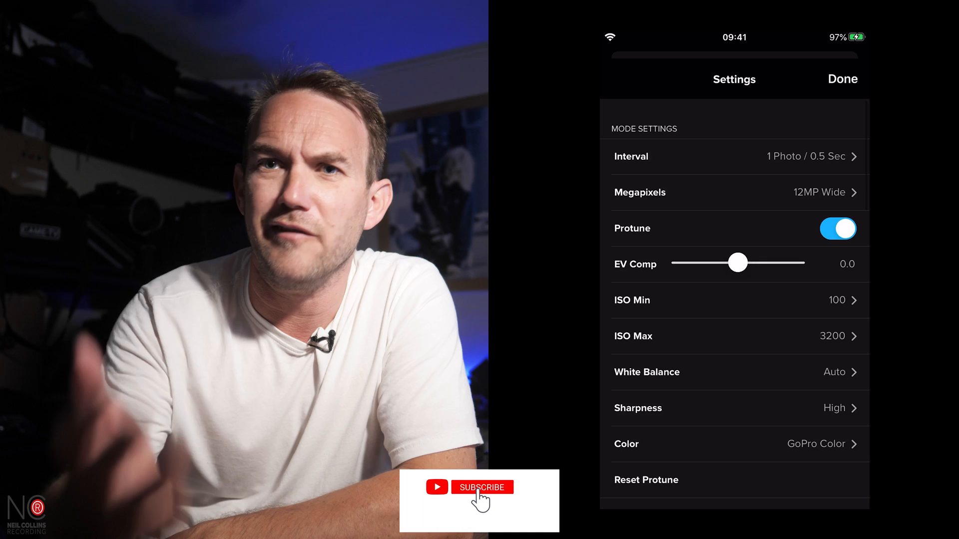
pyautogui.click(482, 488)
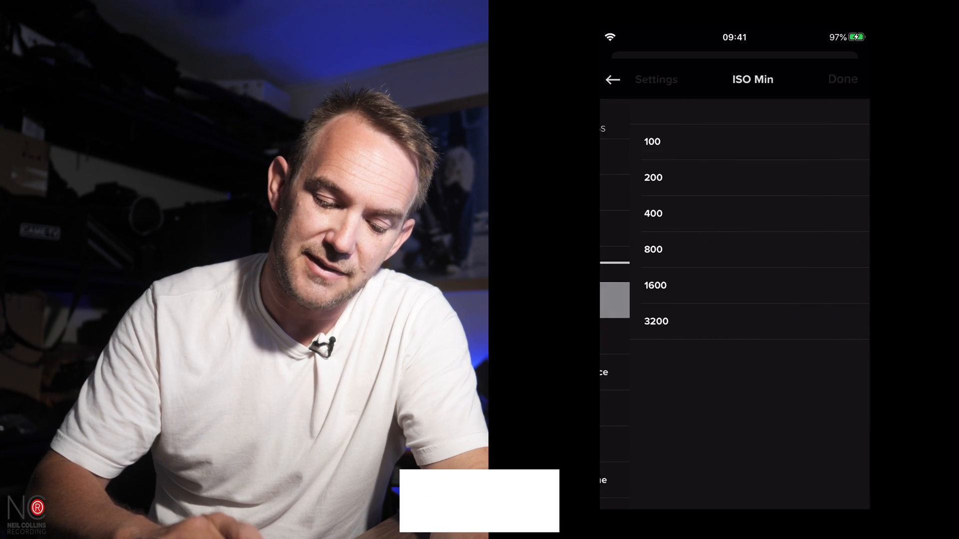
pyautogui.click(653, 141)
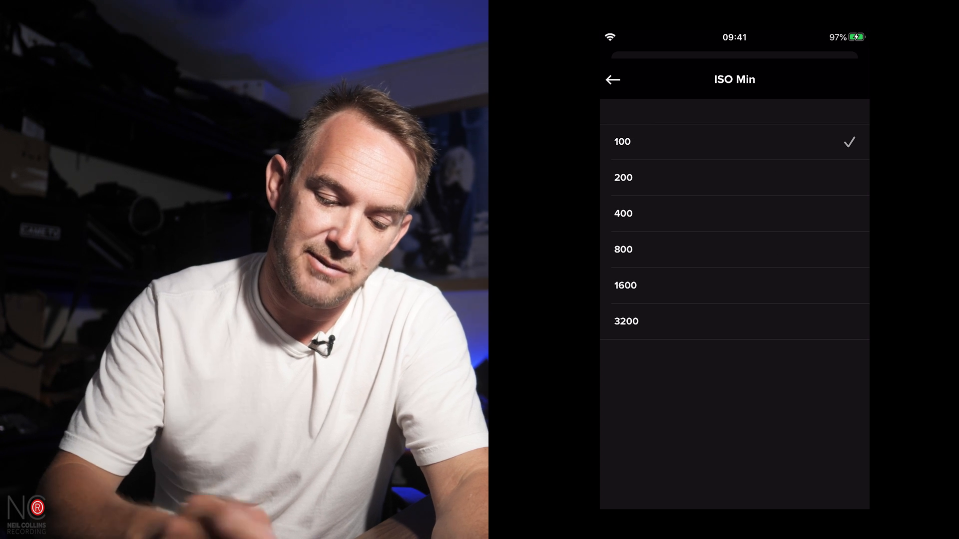
pyautogui.click(612, 80)
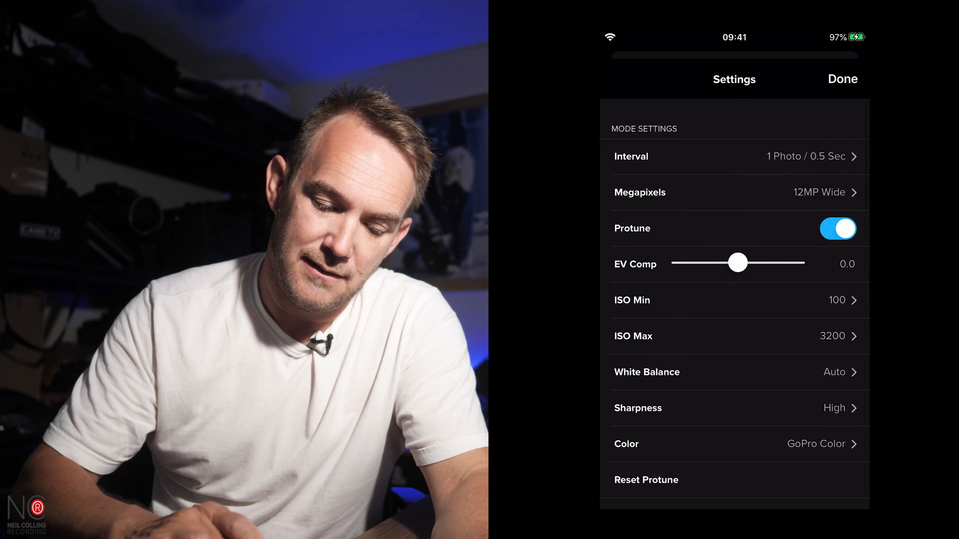
# Set ISO Max to 800 and Sharpness to Low.
pyautogui.click(734, 337)
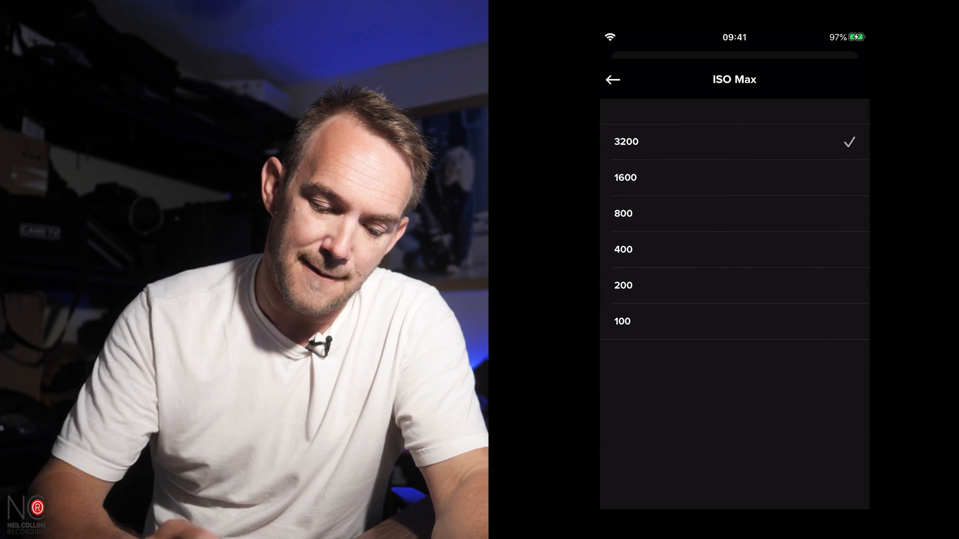
pyautogui.click(623, 214)
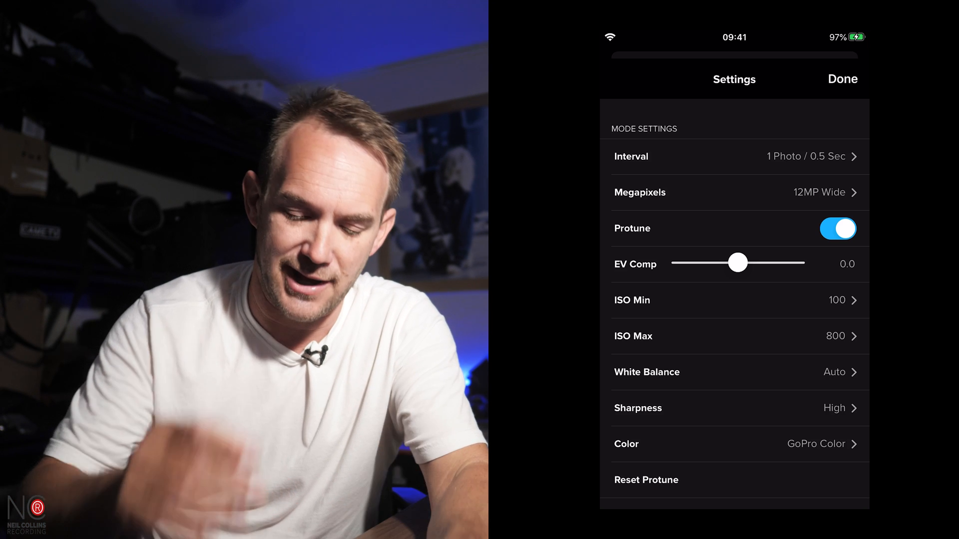
pyautogui.click(647, 372)
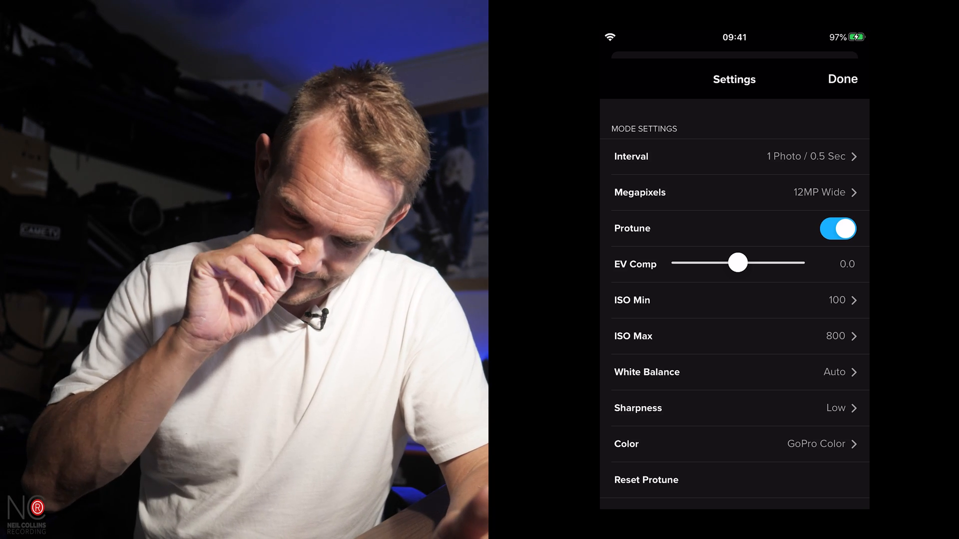
# Change the colour profile from GoPro Color to Flat.
pyautogui.click(734, 443)
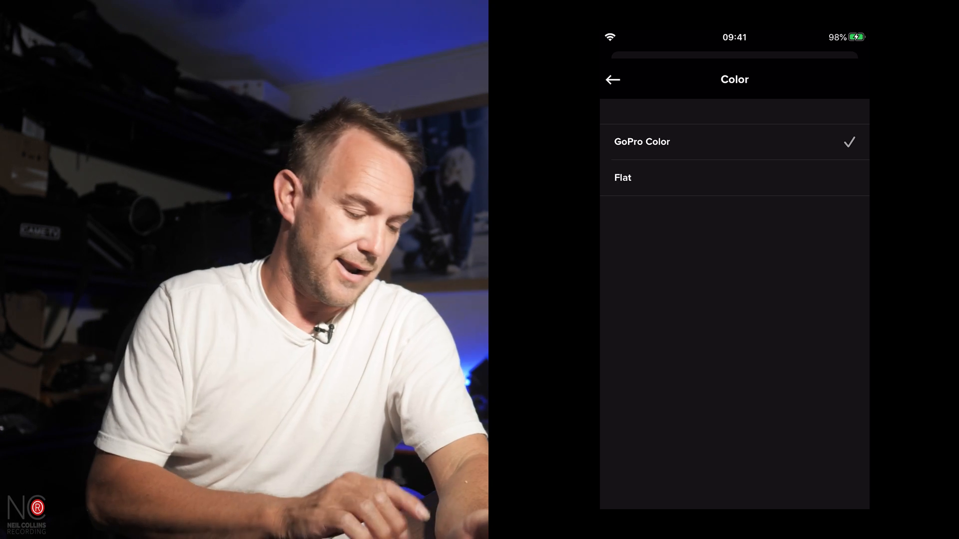
pyautogui.click(613, 79)
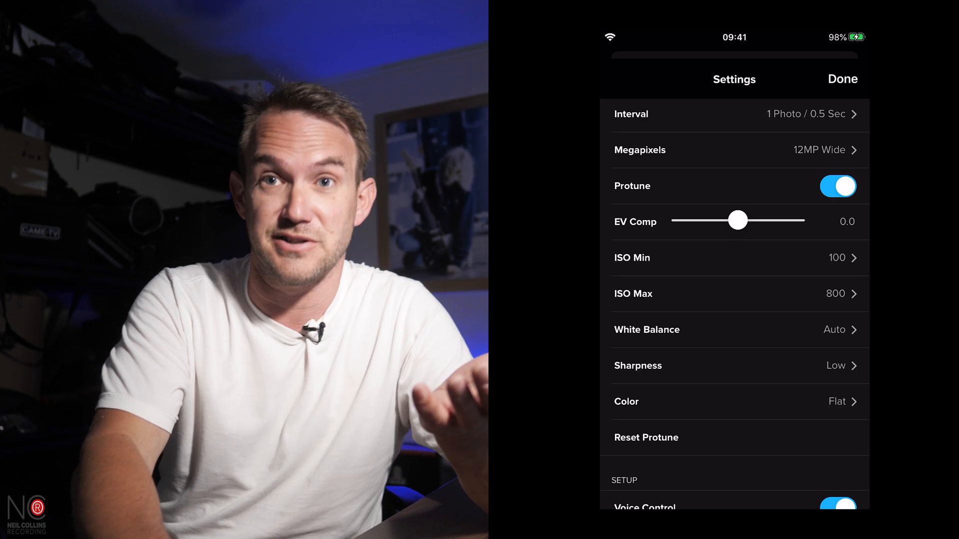
# Review Night Lapse Photo settings, then the Photo settings showing 12MP Linear, SuperPhoto off, Protune on.
pyautogui.click(842, 78)
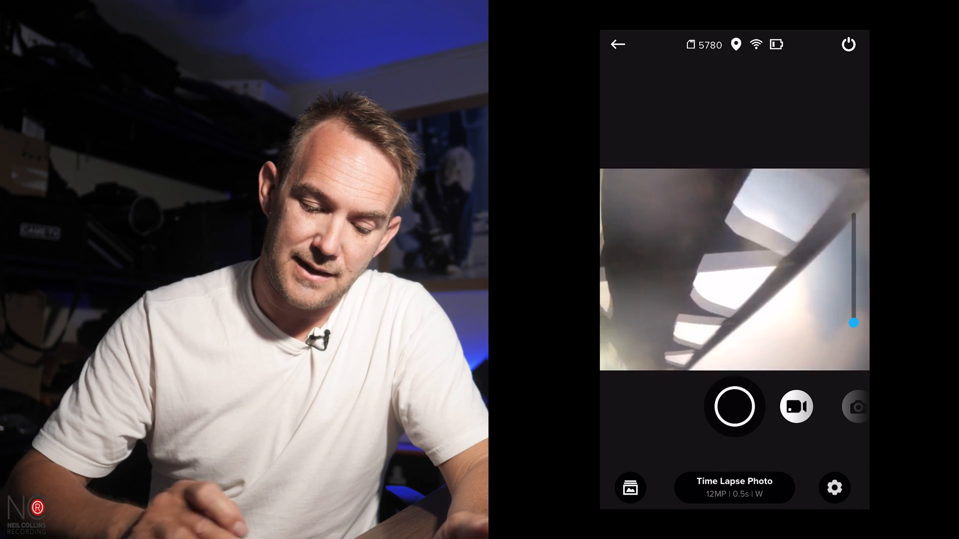
pyautogui.click(733, 489)
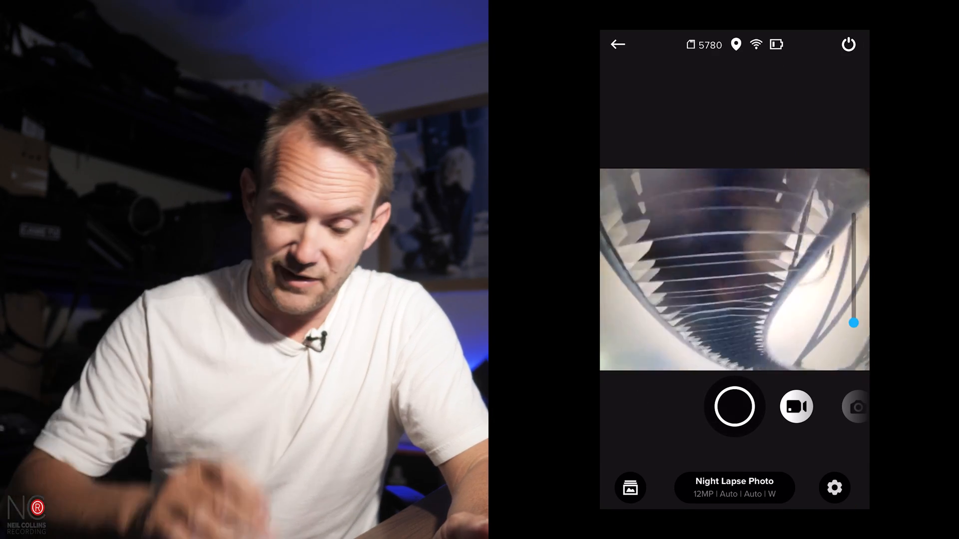
pyautogui.click(834, 488)
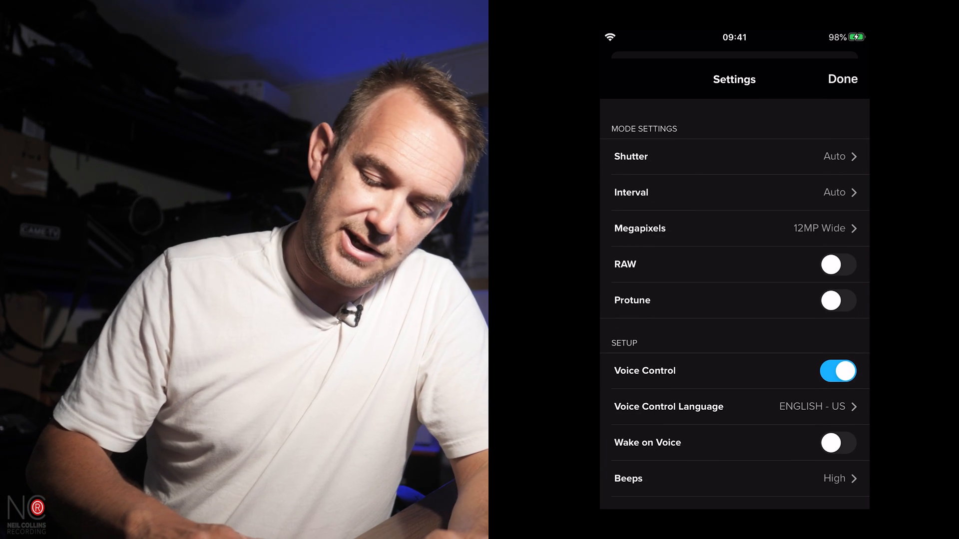
pyautogui.click(838, 301)
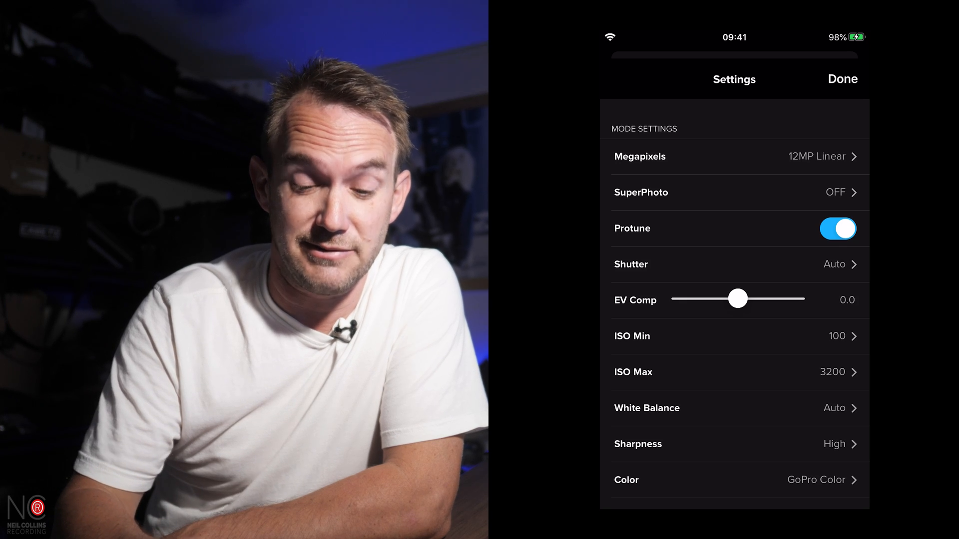
pyautogui.click(842, 78)
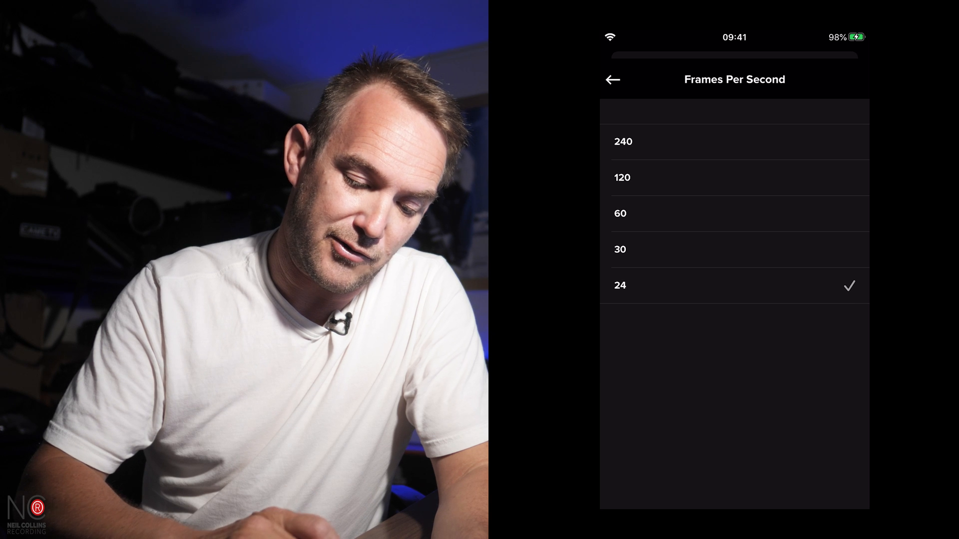
# Check the video field of view choices and keep Linear with 24 fps.
pyautogui.click(612, 80)
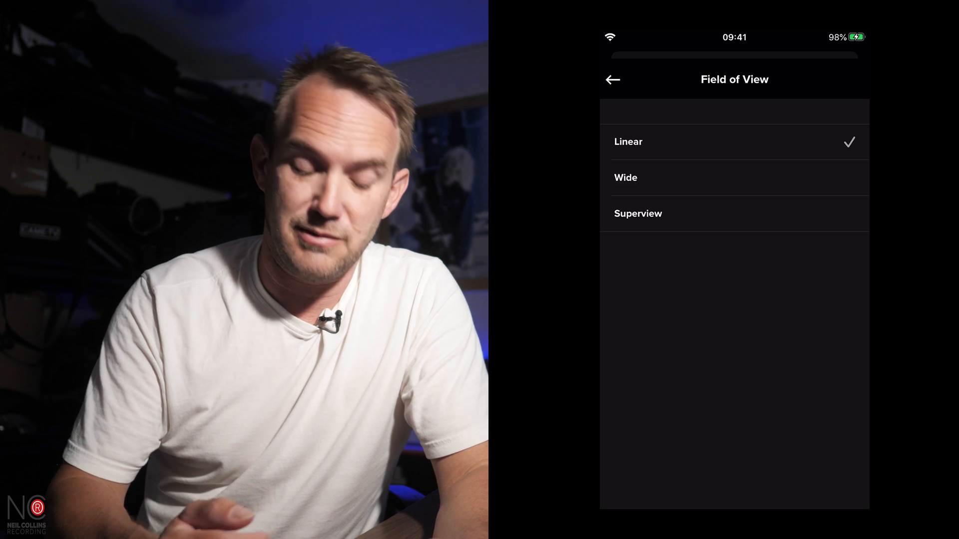
pyautogui.click(612, 80)
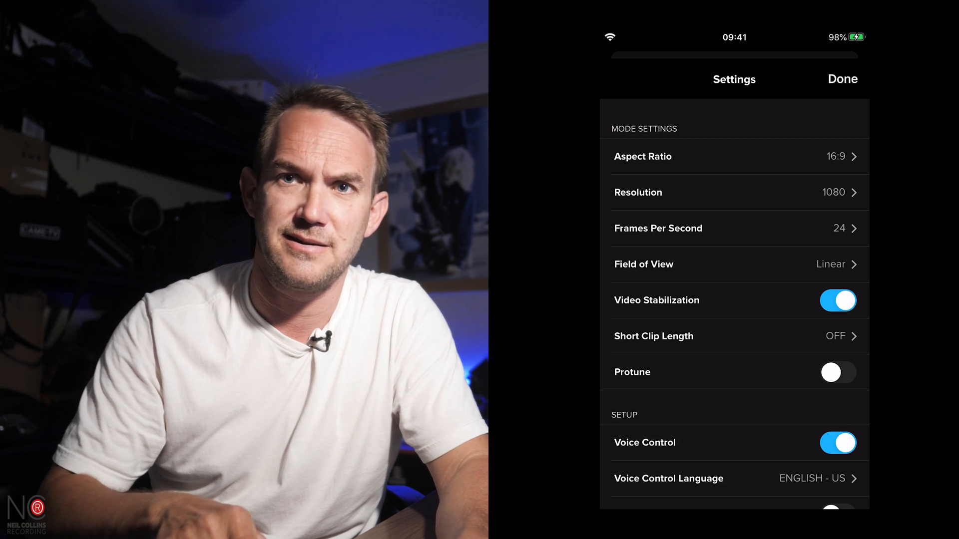
pyautogui.click(837, 371)
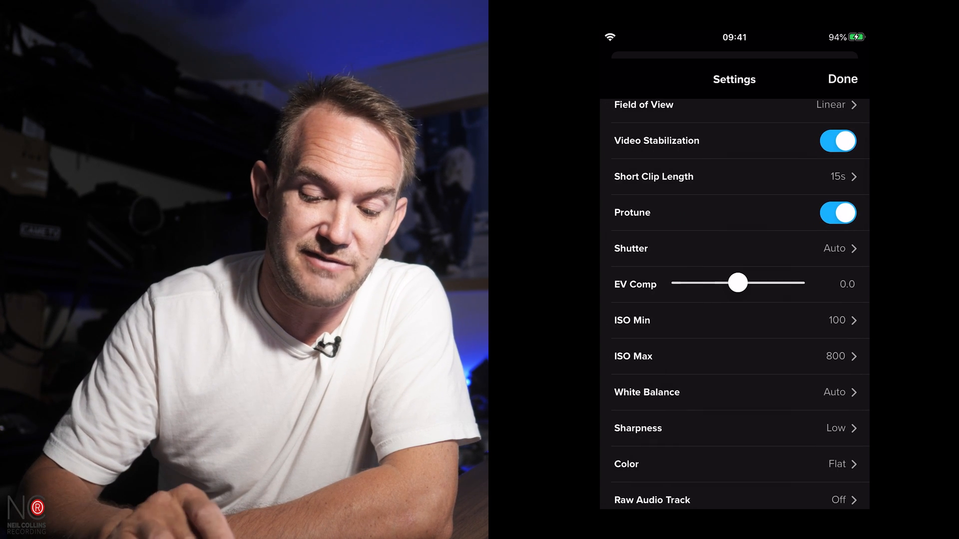
pyautogui.click(840, 177)
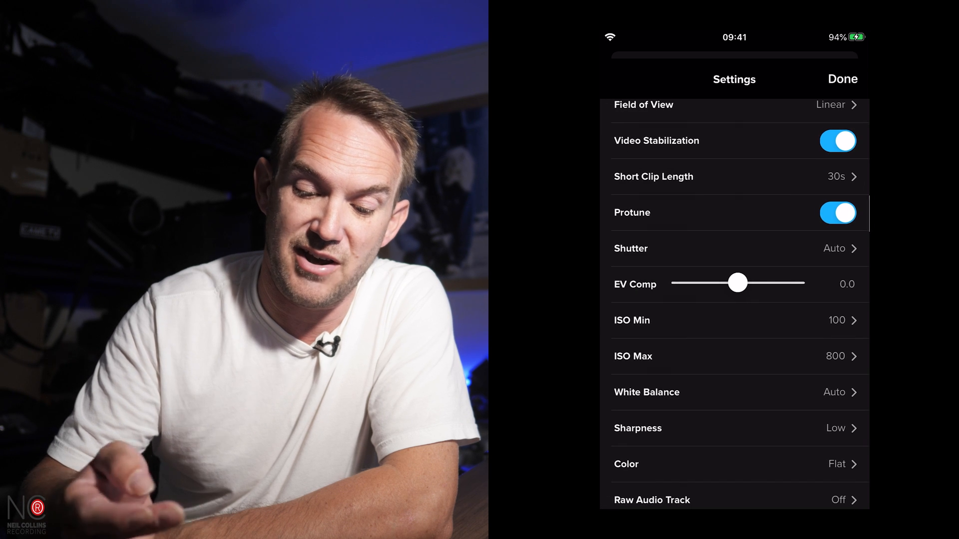
pyautogui.click(653, 177)
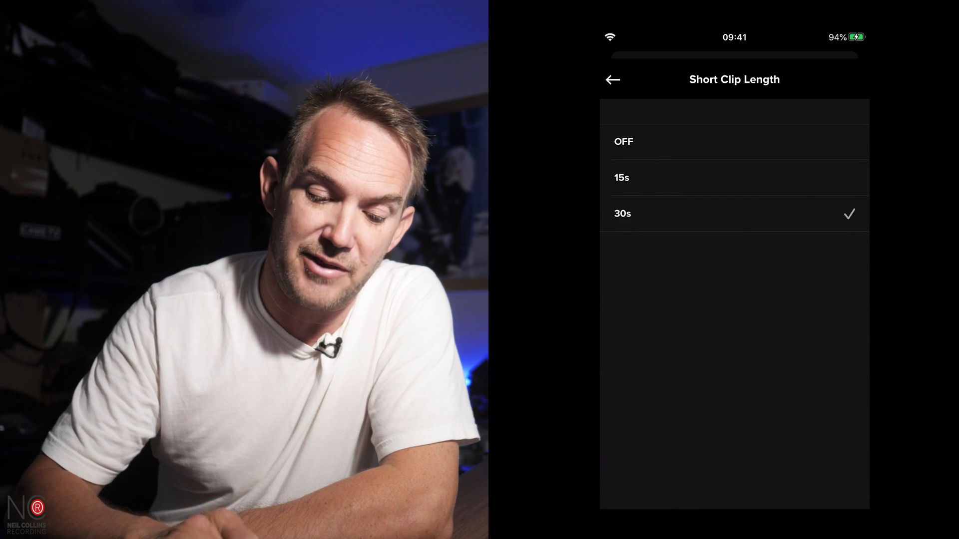
pyautogui.click(612, 80)
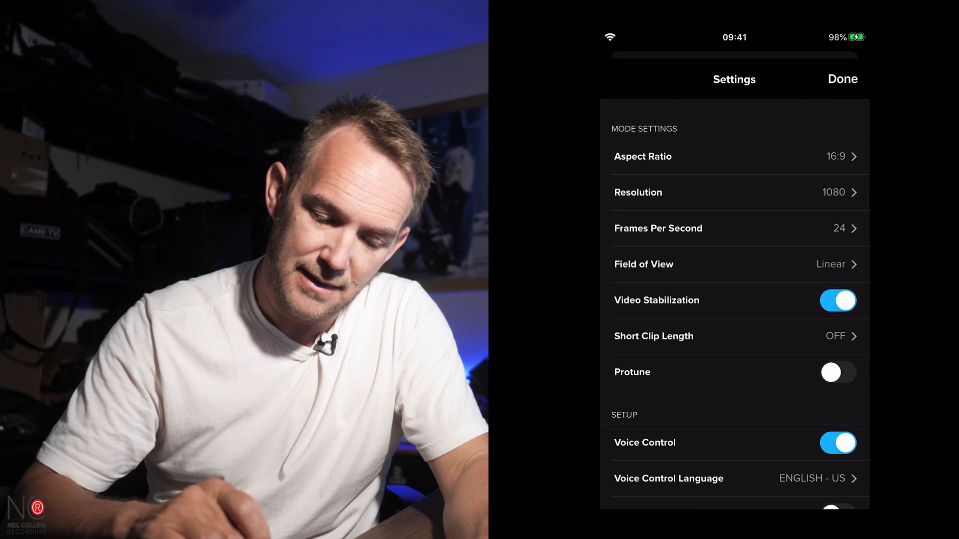
# Turn Protune on for video and keep the raw audio track Off.
pyautogui.click(837, 373)
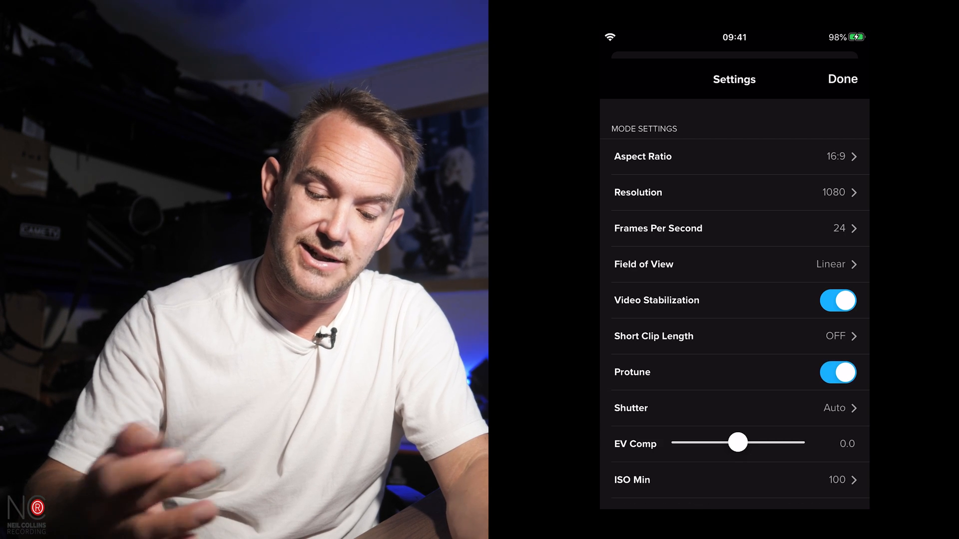
pyautogui.scroll(-3)
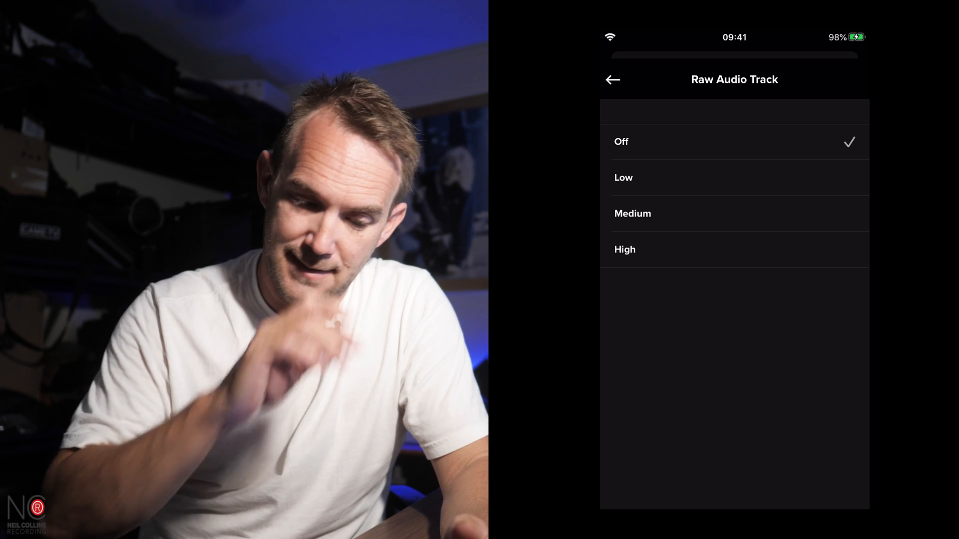
pyautogui.click(613, 80)
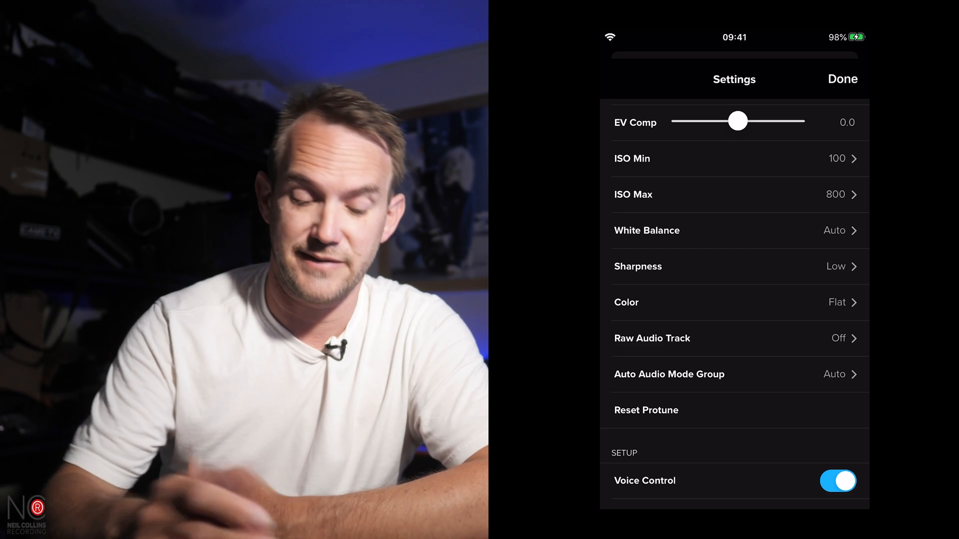
# Keep 12MP Linear and automatic shutter, and limit photo ISO Max to 800.
pyautogui.click(841, 79)
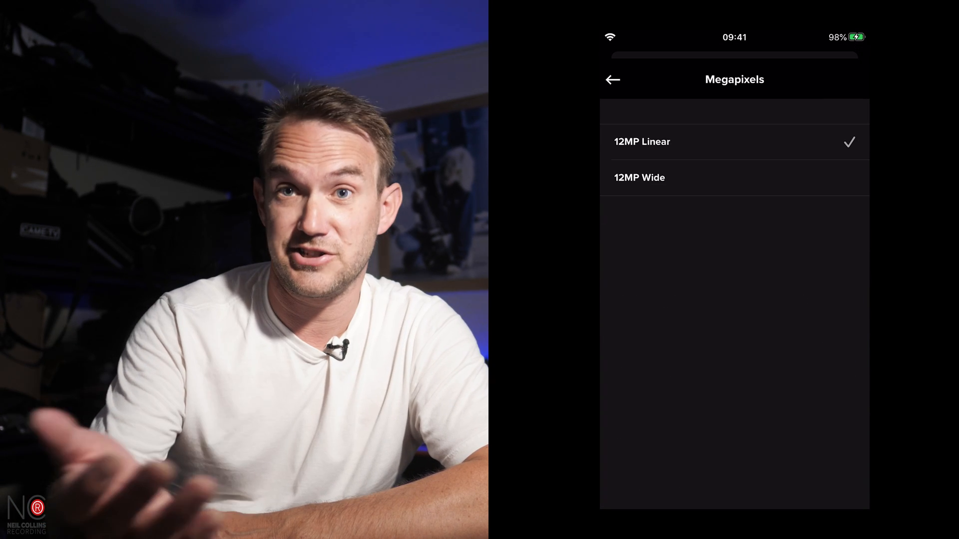
pyautogui.click(612, 80)
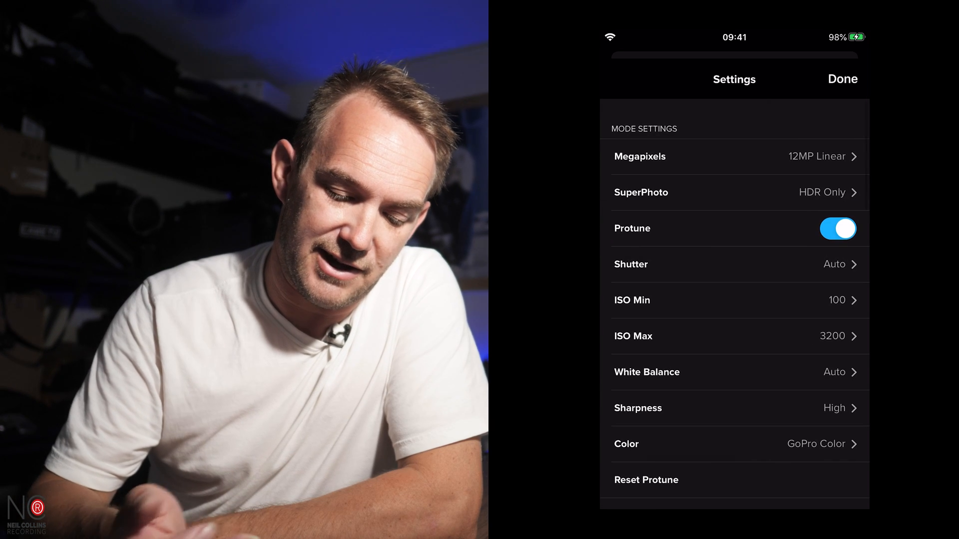
pyautogui.click(829, 192)
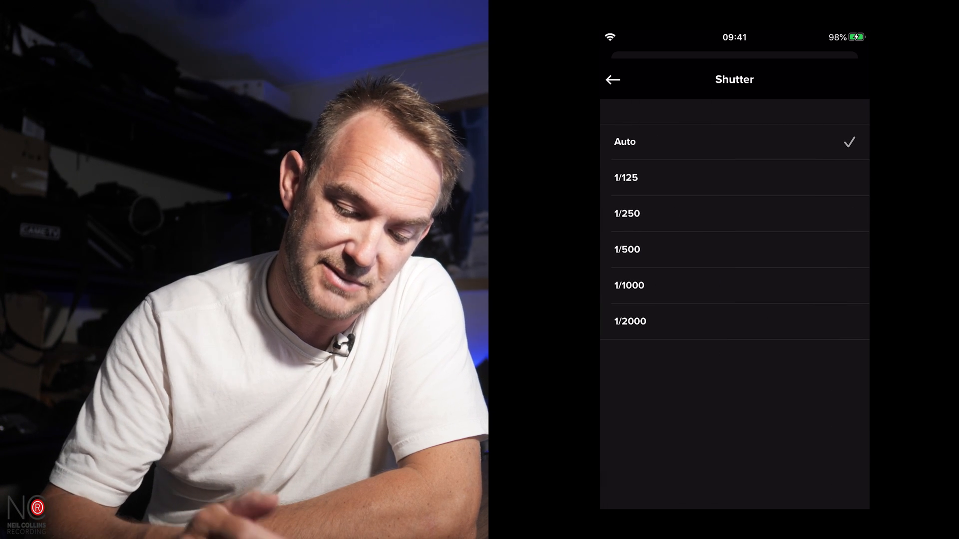
pyautogui.click(613, 80)
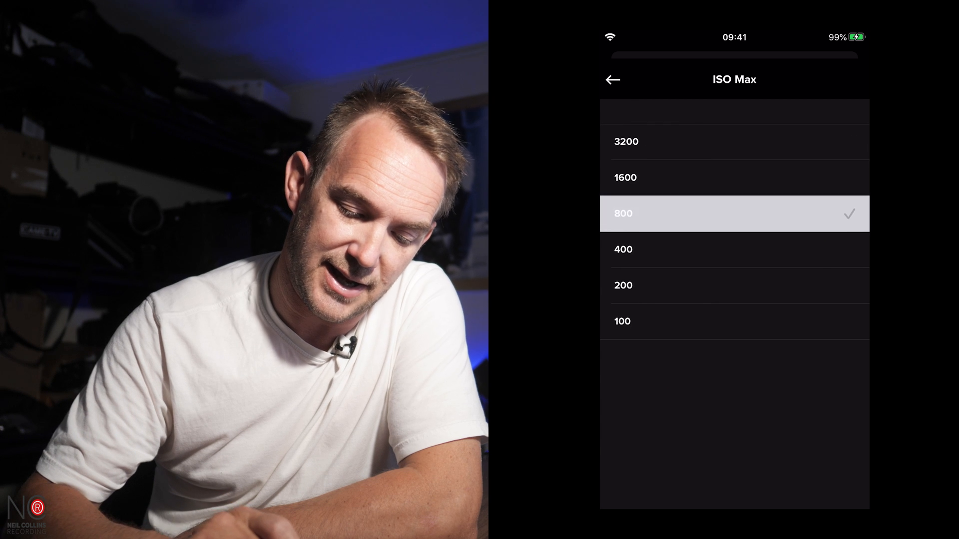
pyautogui.click(612, 80)
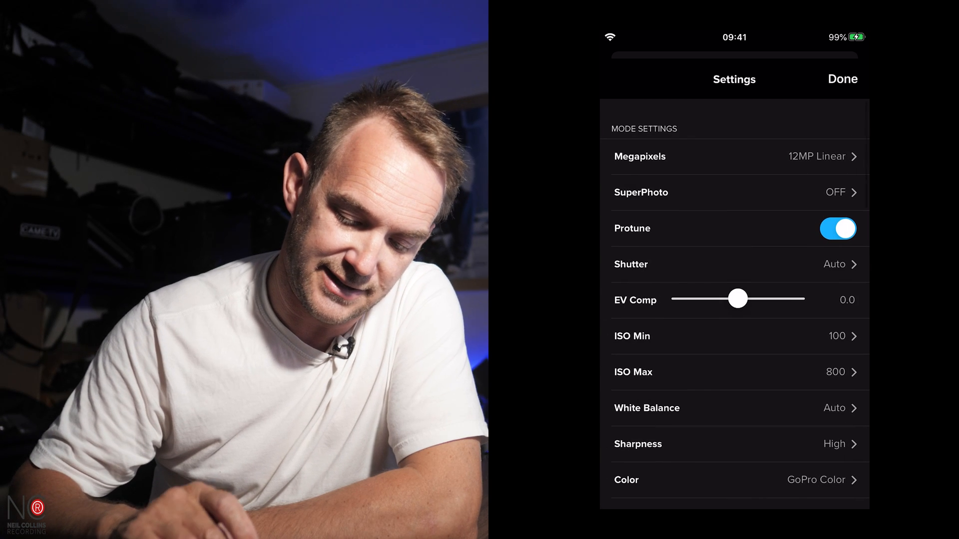
# Raise photo ISO Max to 1600 and set Sharpness to Low.
pyautogui.click(646, 407)
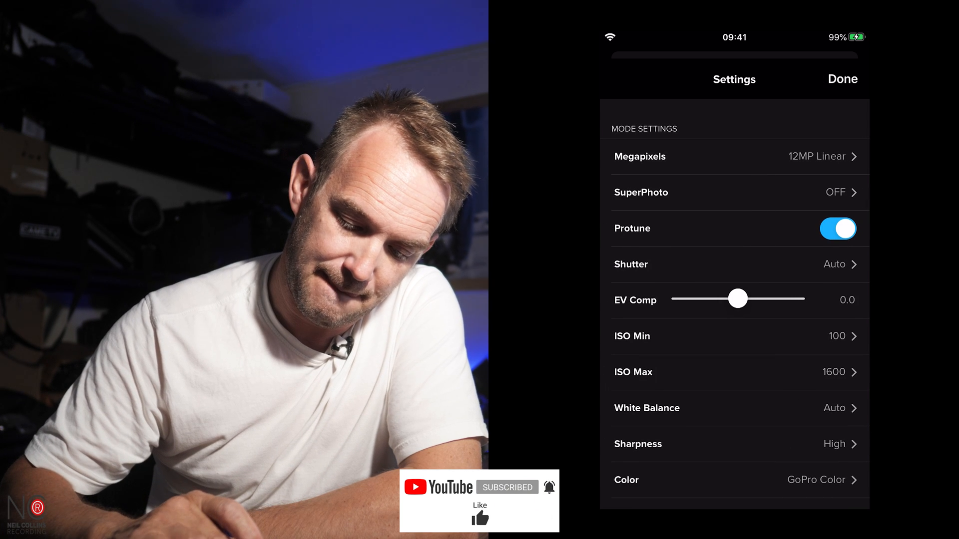
pyautogui.click(638, 443)
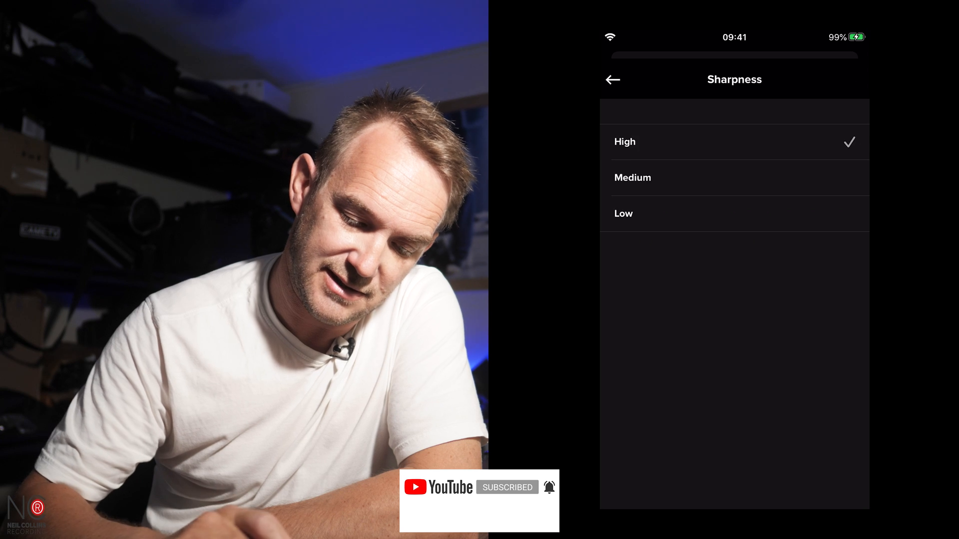
pyautogui.click(612, 80)
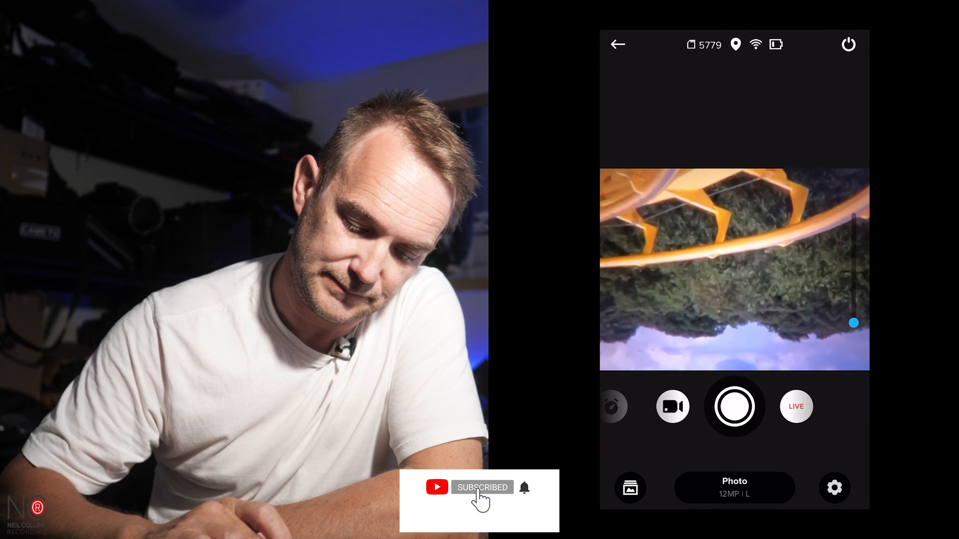
# Set the photo colour profile to Flat and return to live preview.
pyautogui.click(834, 487)
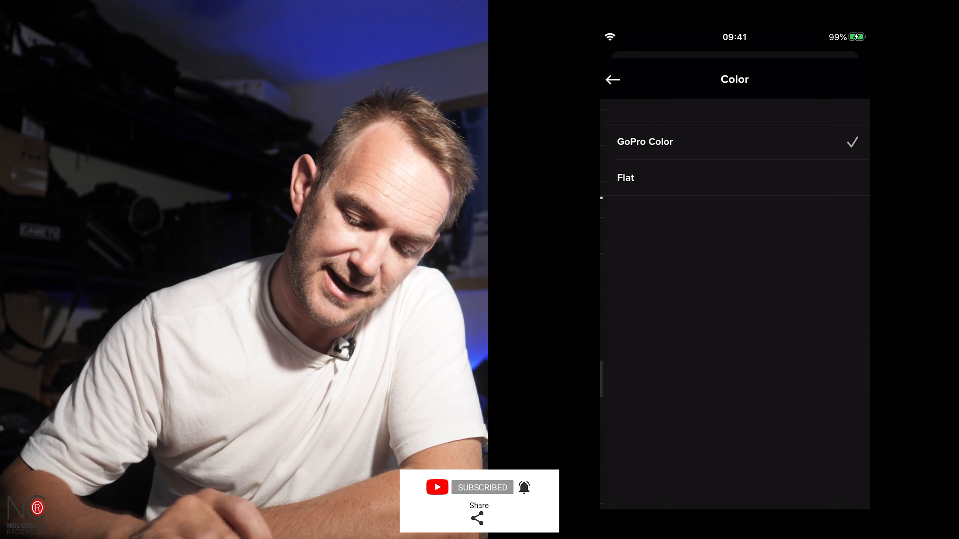
pyautogui.click(625, 178)
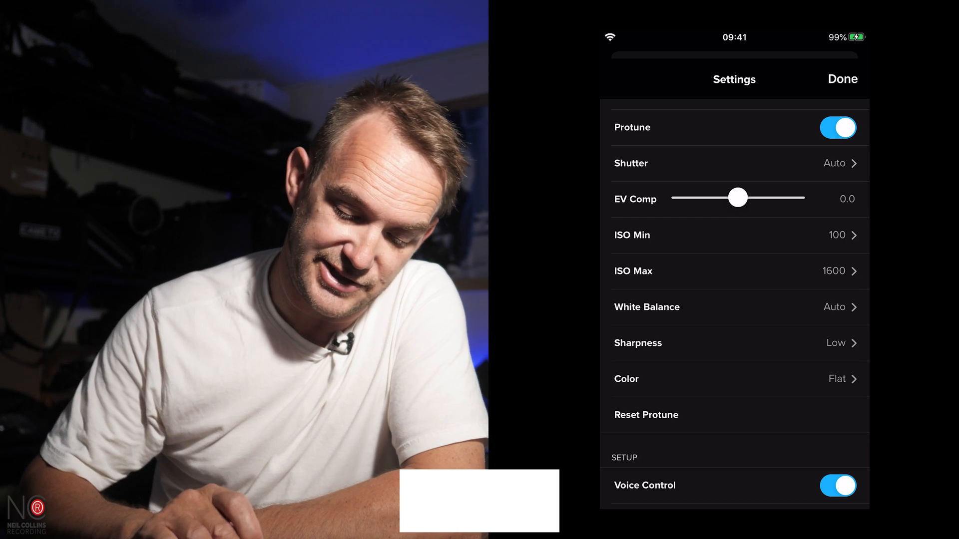
pyautogui.scroll(-3)
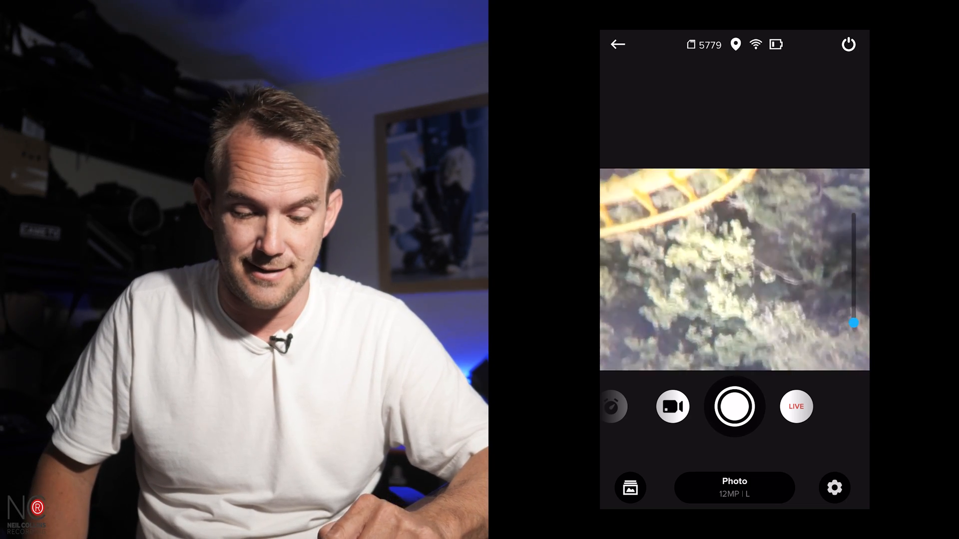
# Open the 0:50 roller coaster clip from camera media and scrub it for a Grab Photo frame.
pyautogui.click(630, 487)
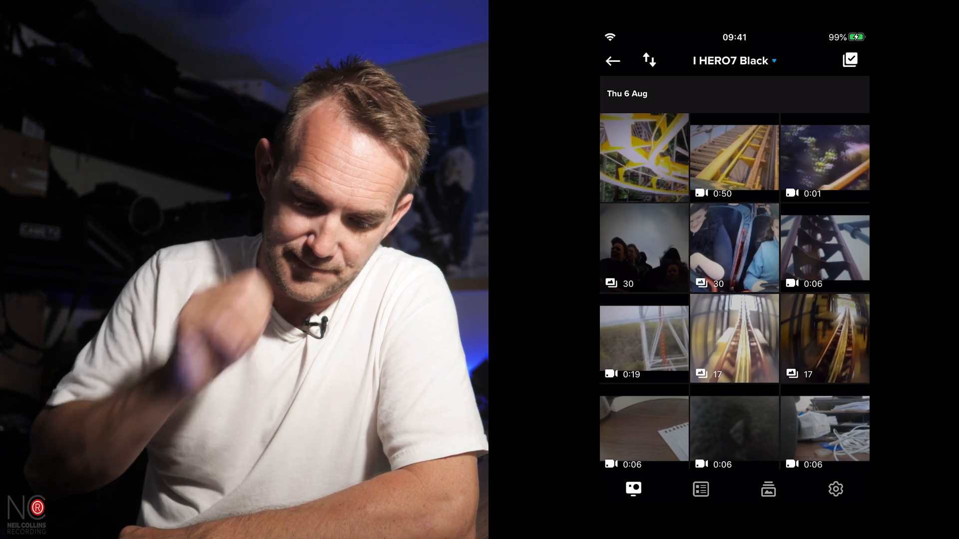
pyautogui.click(734, 158)
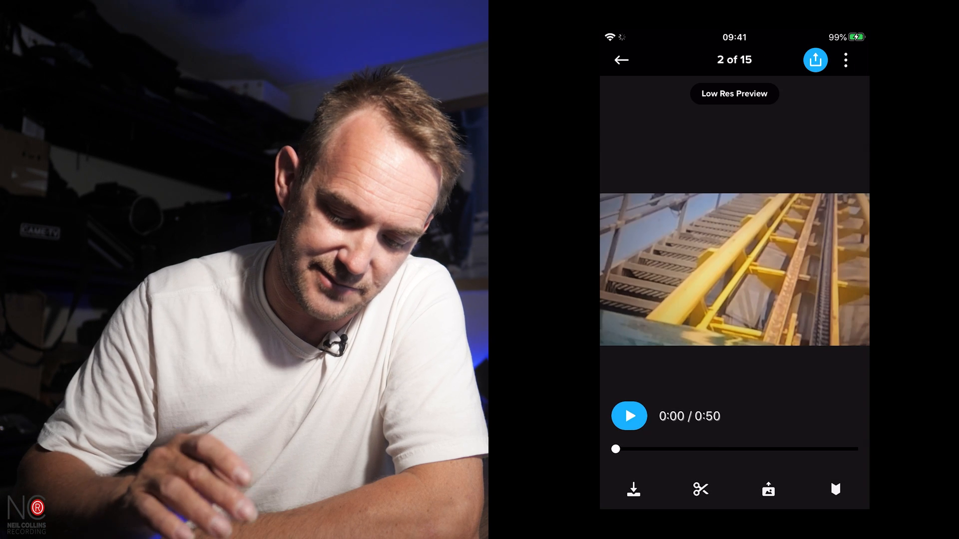
pyautogui.moveTo(617, 449); pyautogui.dragTo(789, 449)
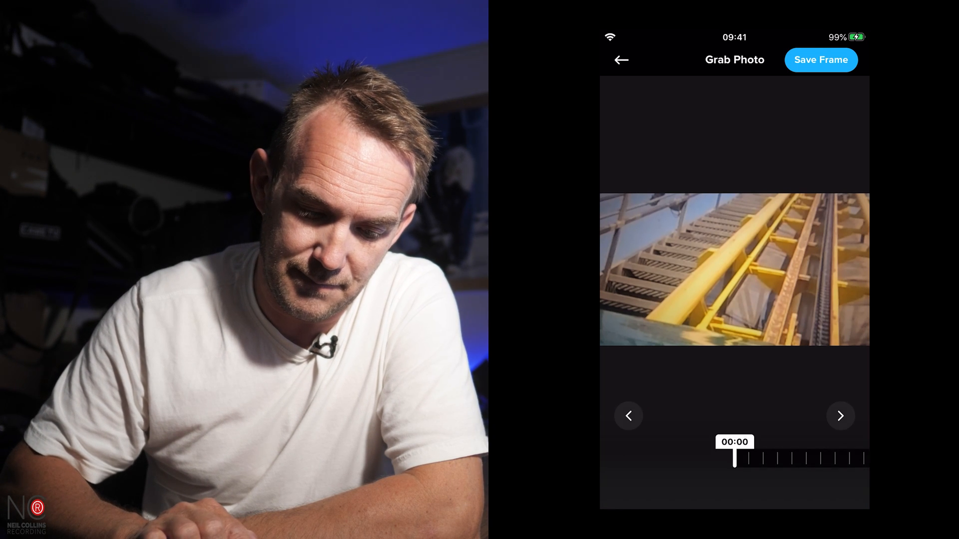
# Leave the frame grab and open the 30-photo coaster riders sequence.
pyautogui.click(840, 415)
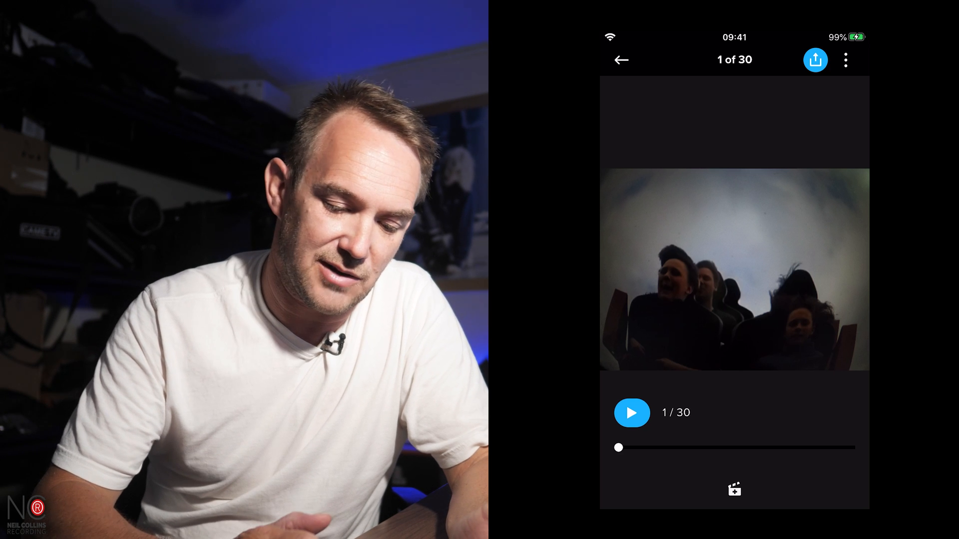
# Bring up Share This Photo for the first coaster-rider photo.
pyautogui.click(816, 60)
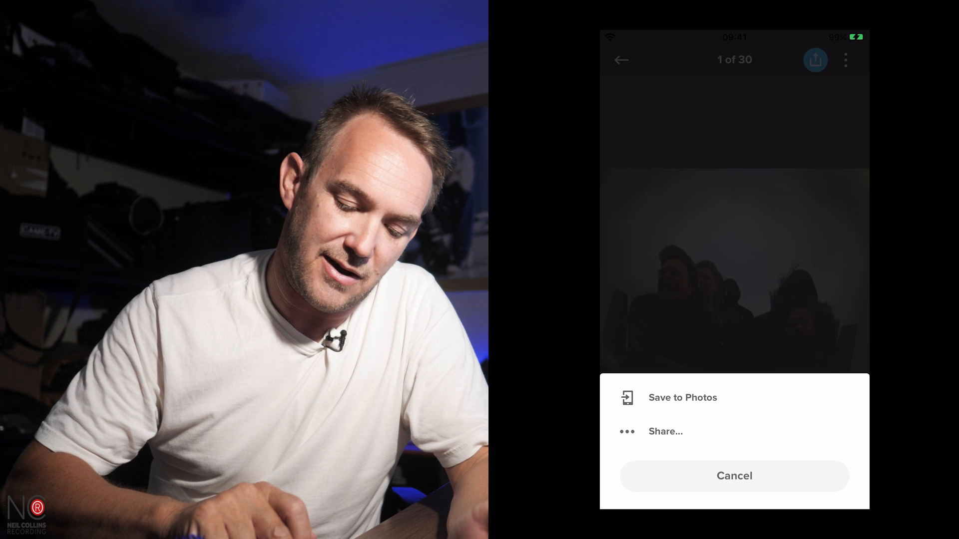
pyautogui.click(666, 431)
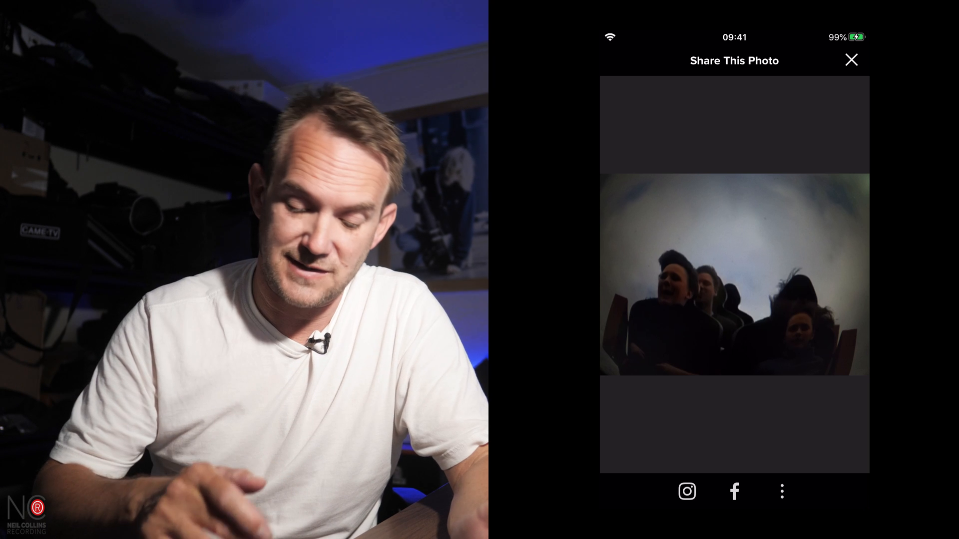